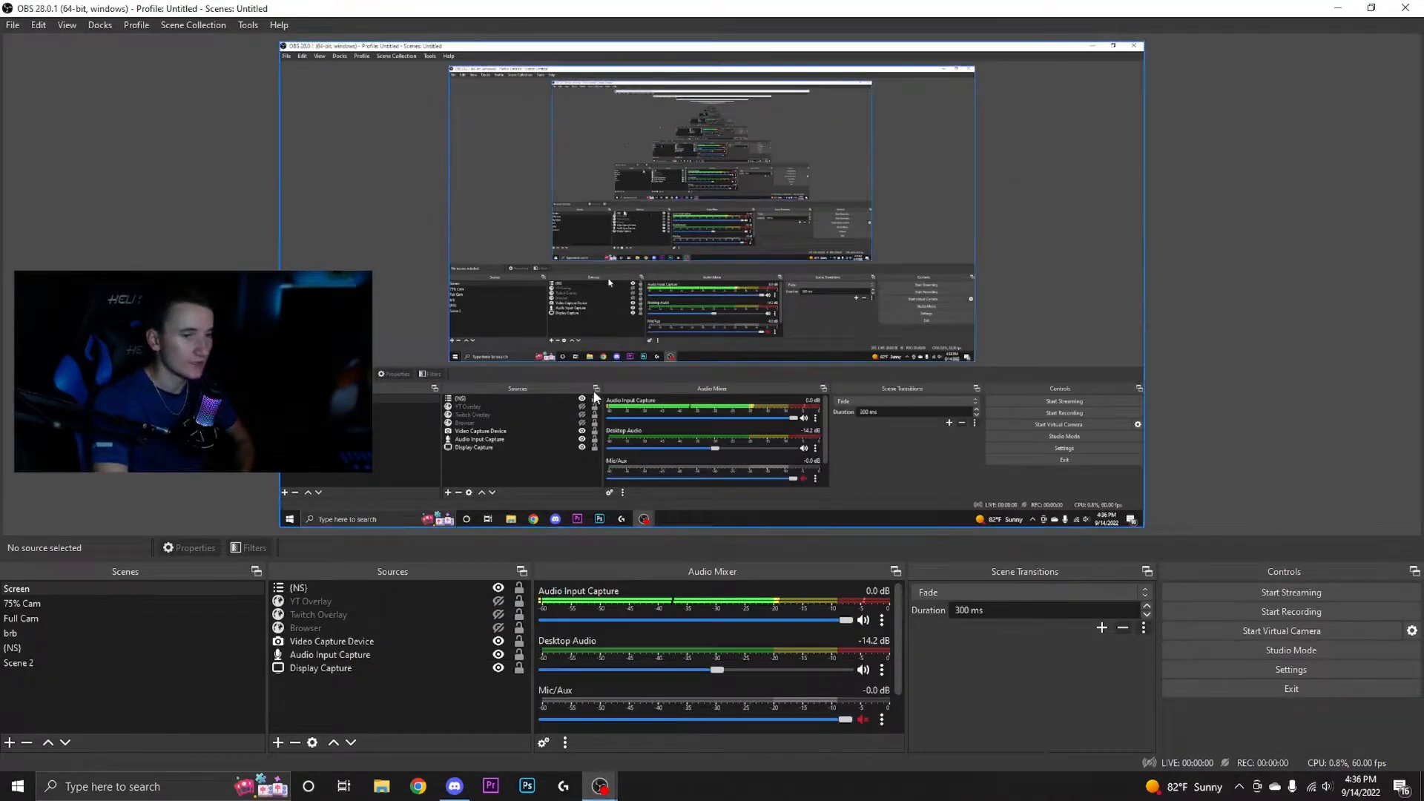
- Open OBS Settings, scroll through the Hotkeys list, and finish on the Advanced page
{"action": "left_click", "coordinate": [1289, 669]}
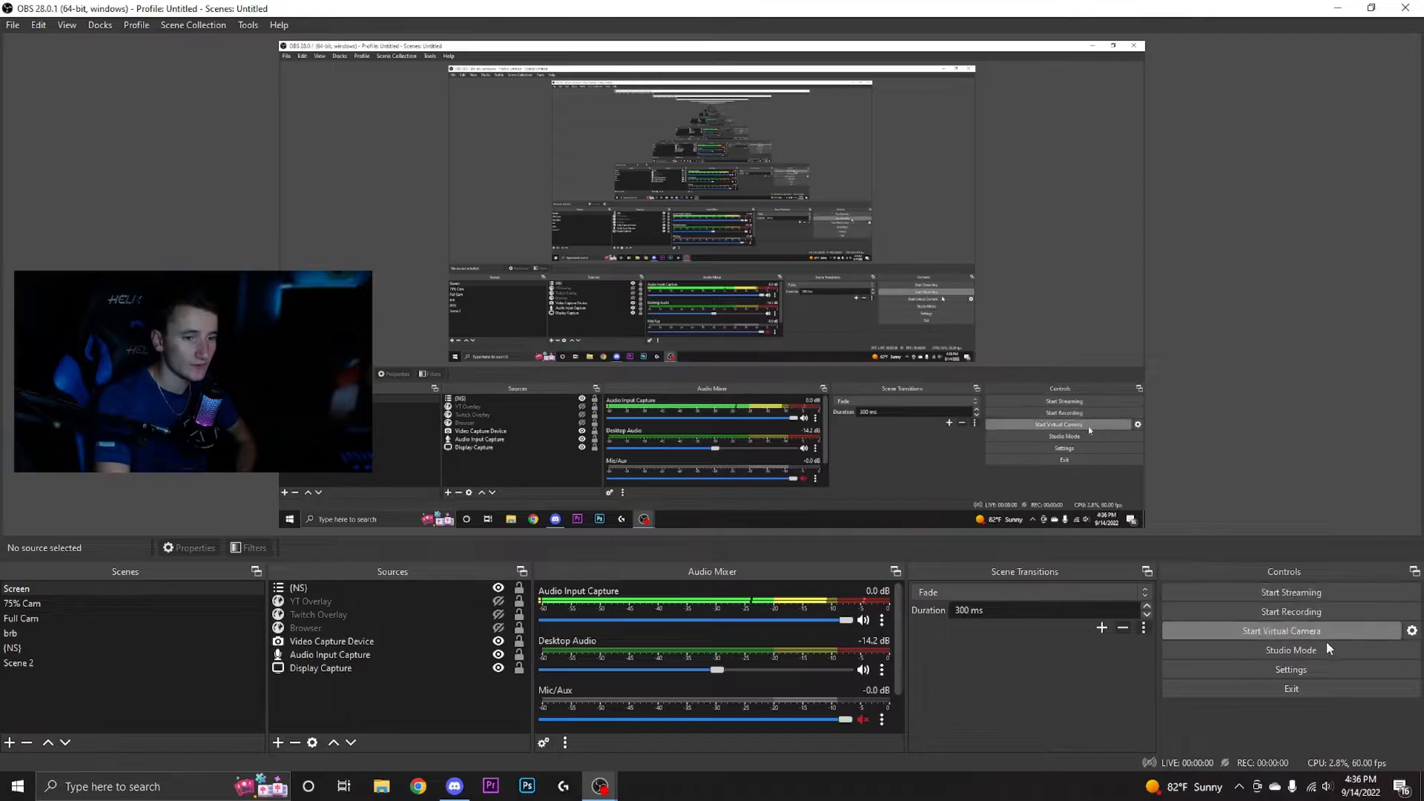
{"action": "left_click", "coordinate": [1291, 669]}
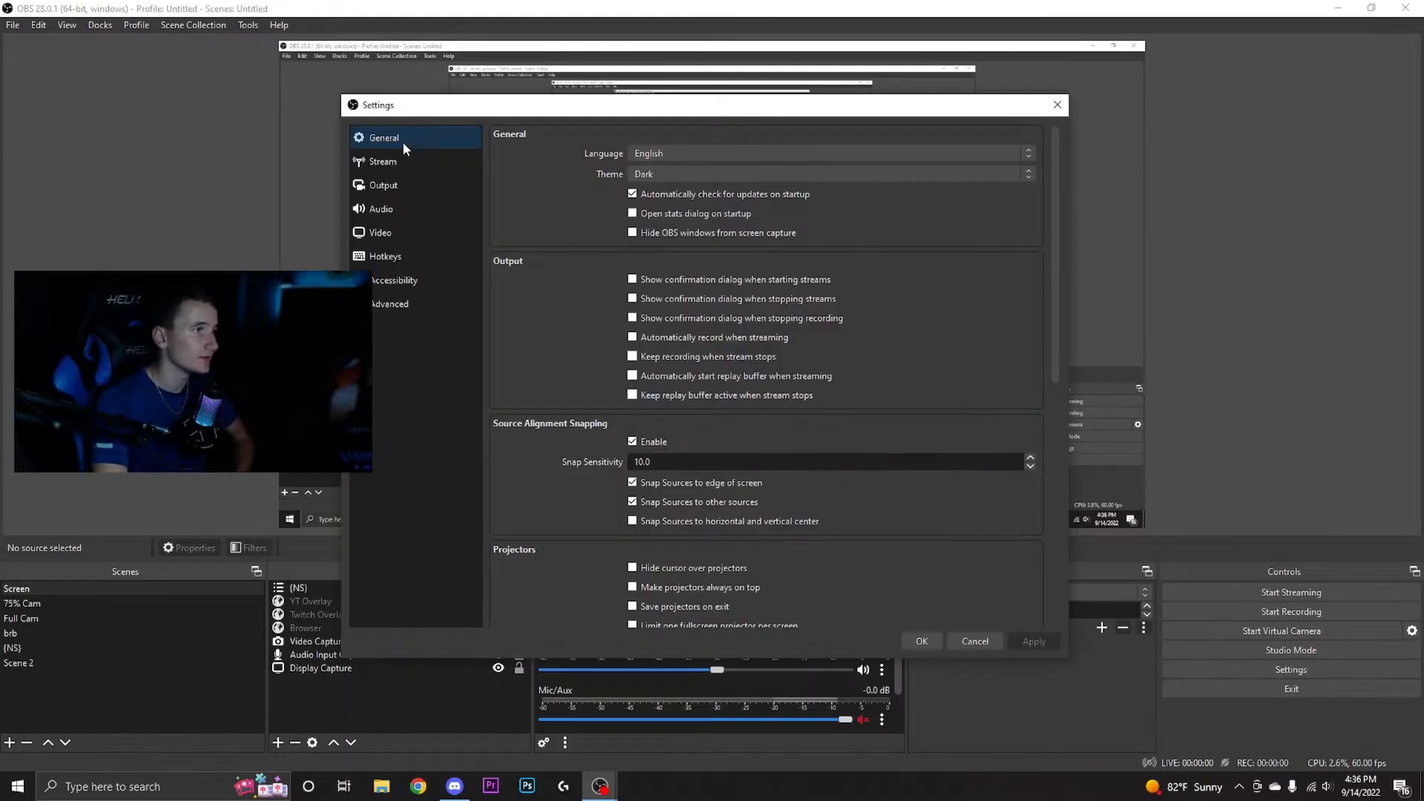
{"action": "left_click", "coordinate": [384, 255]}
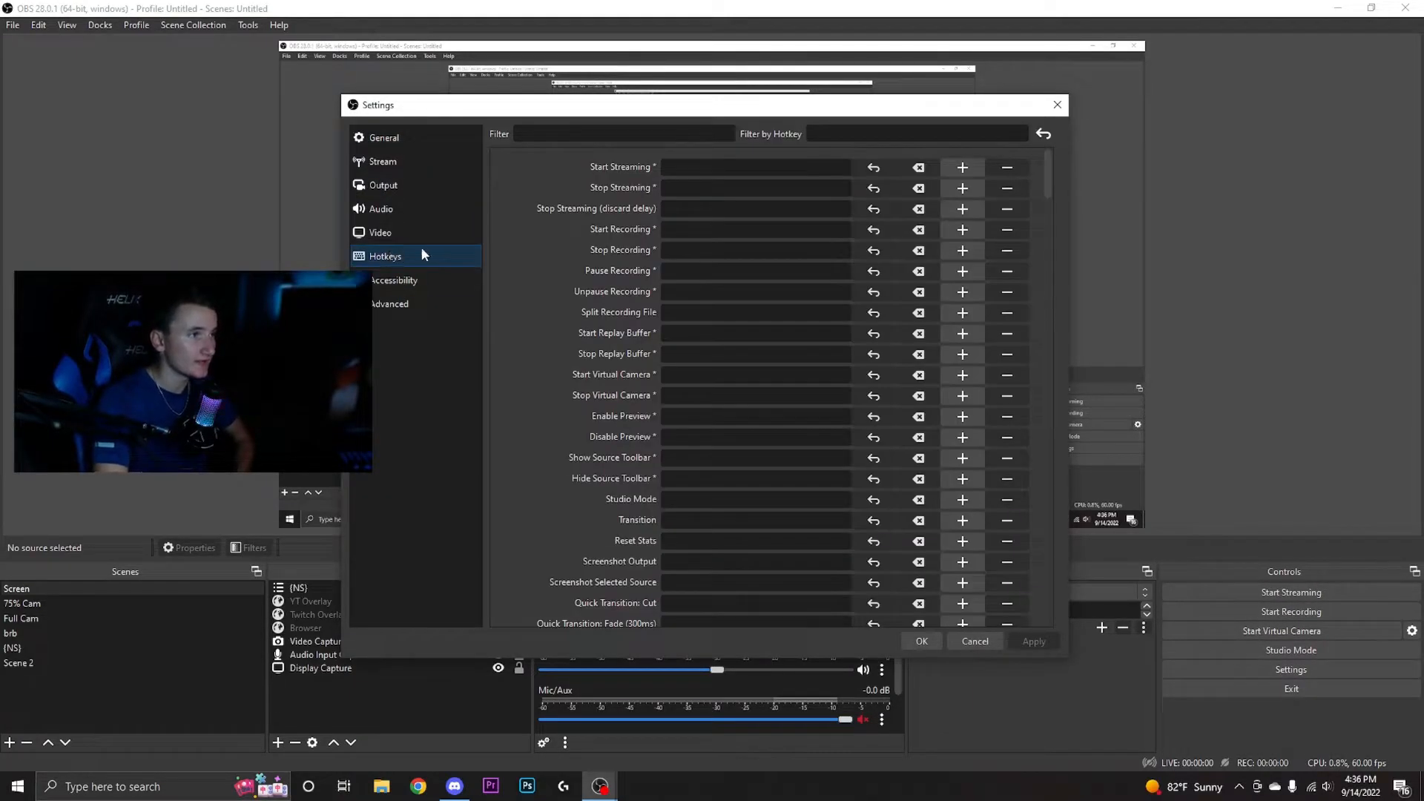
{"action": "scroll", "scroll_direction": "down", "scroll_amount": 3}
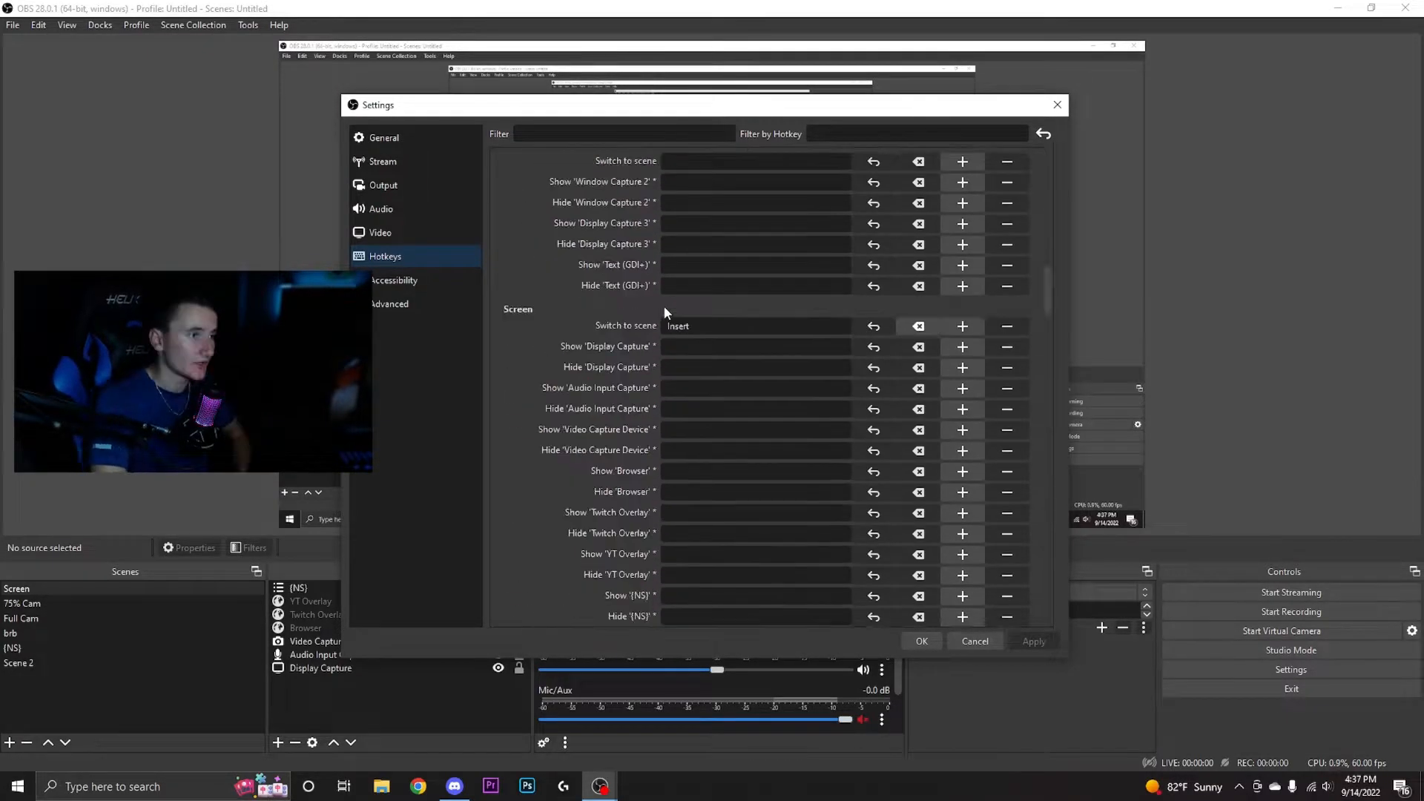
{"action": "scroll", "scroll_direction": "down", "scroll_amount": 3}
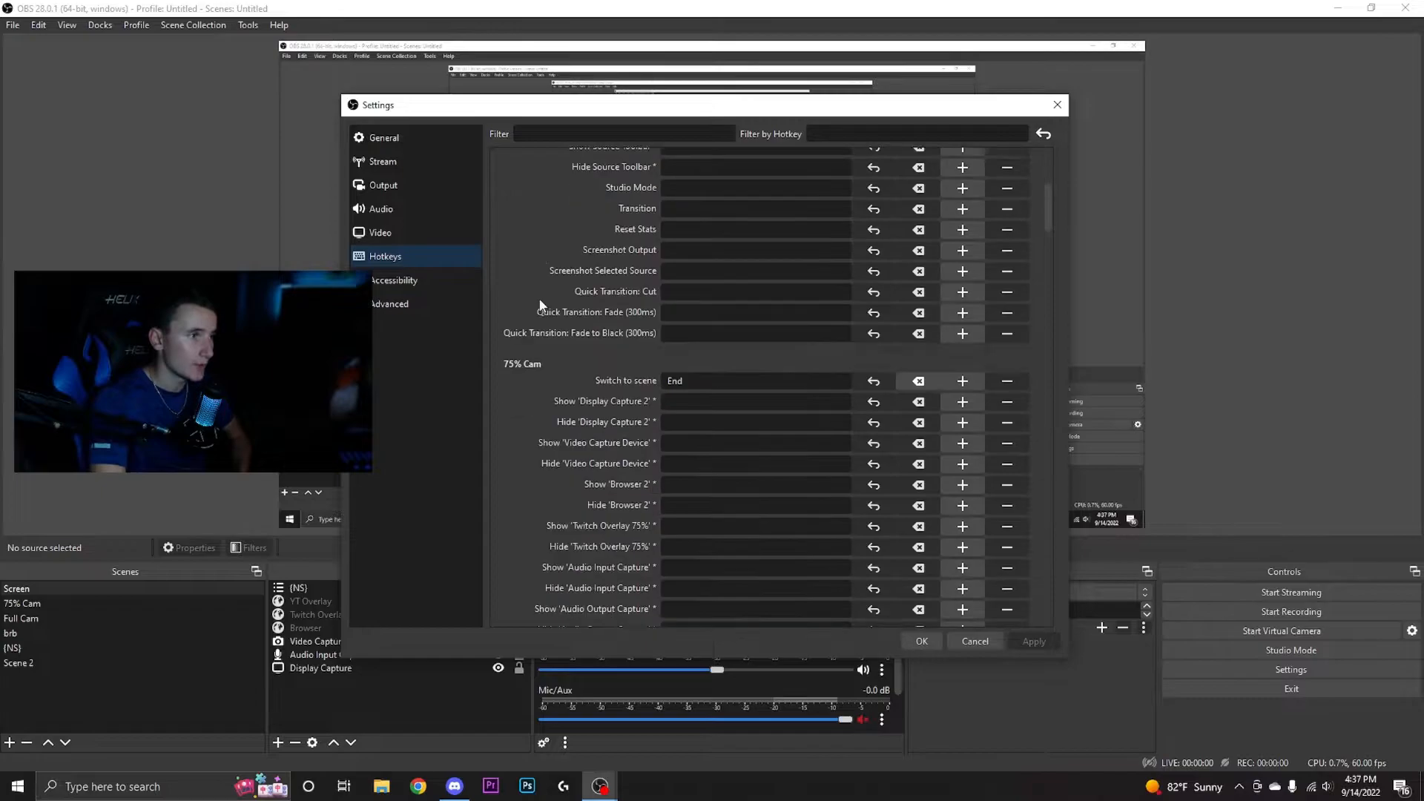
{"action": "scroll", "scroll_direction": "down", "scroll_amount": 3}
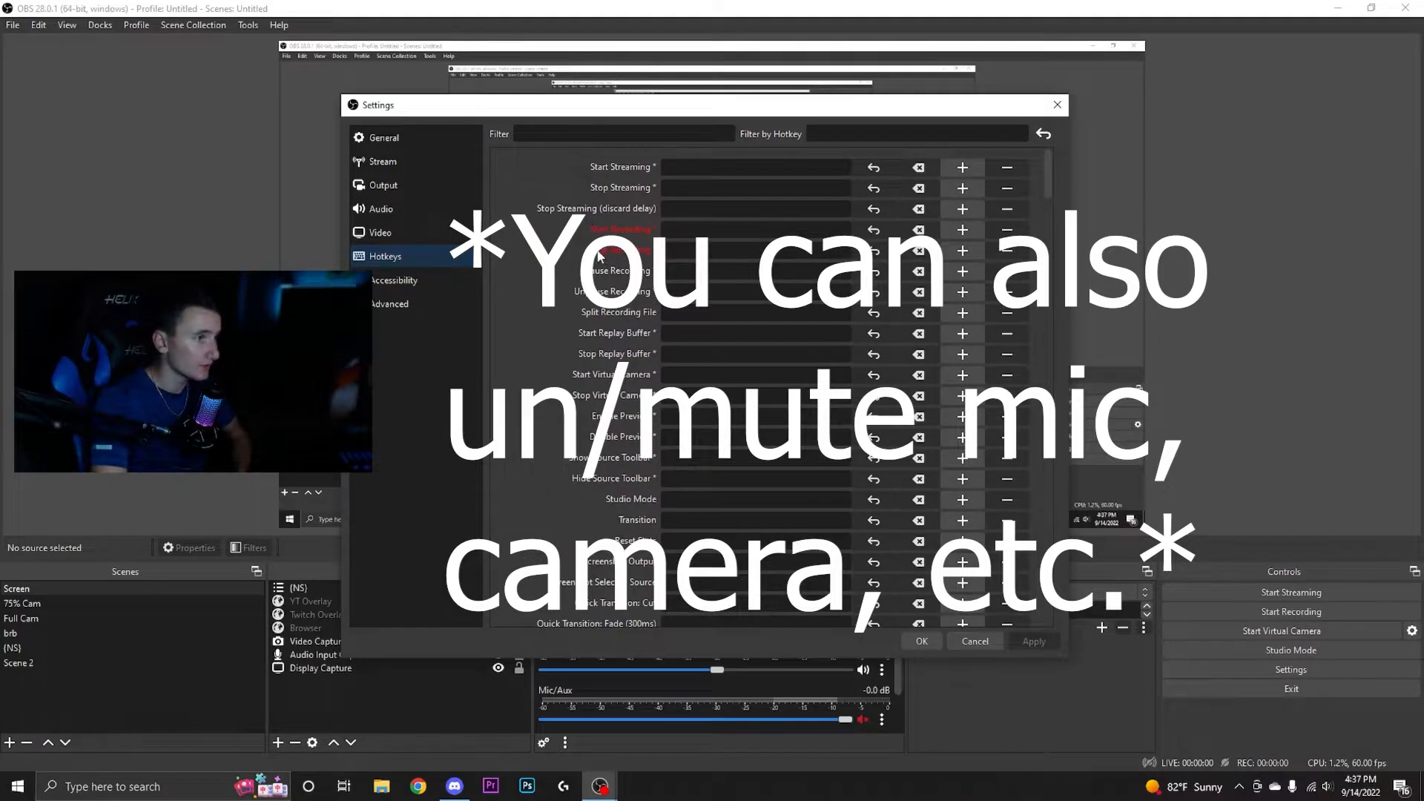
{"action": "scroll", "scroll_direction": "down", "scroll_amount": 3}
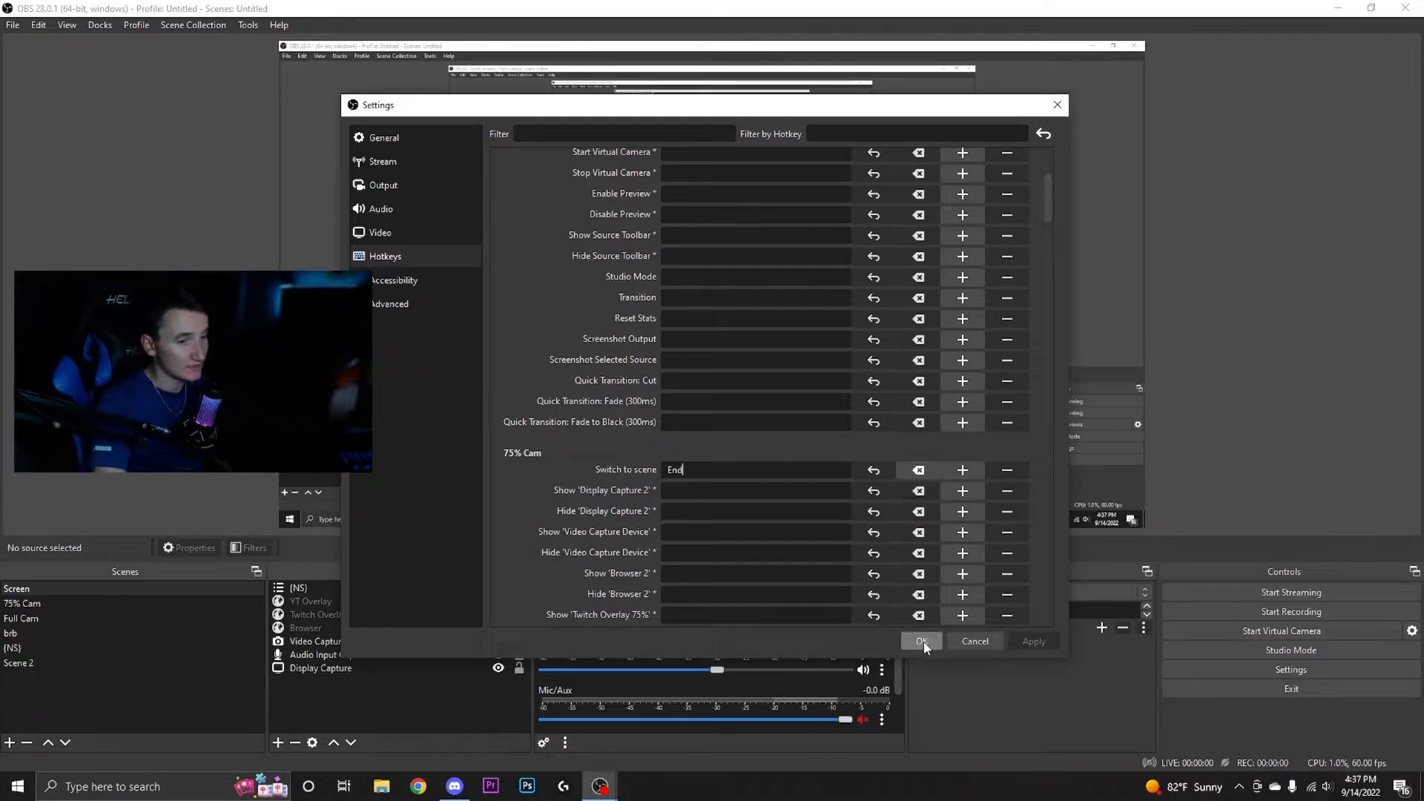
{"action": "left_click", "coordinate": [389, 303]}
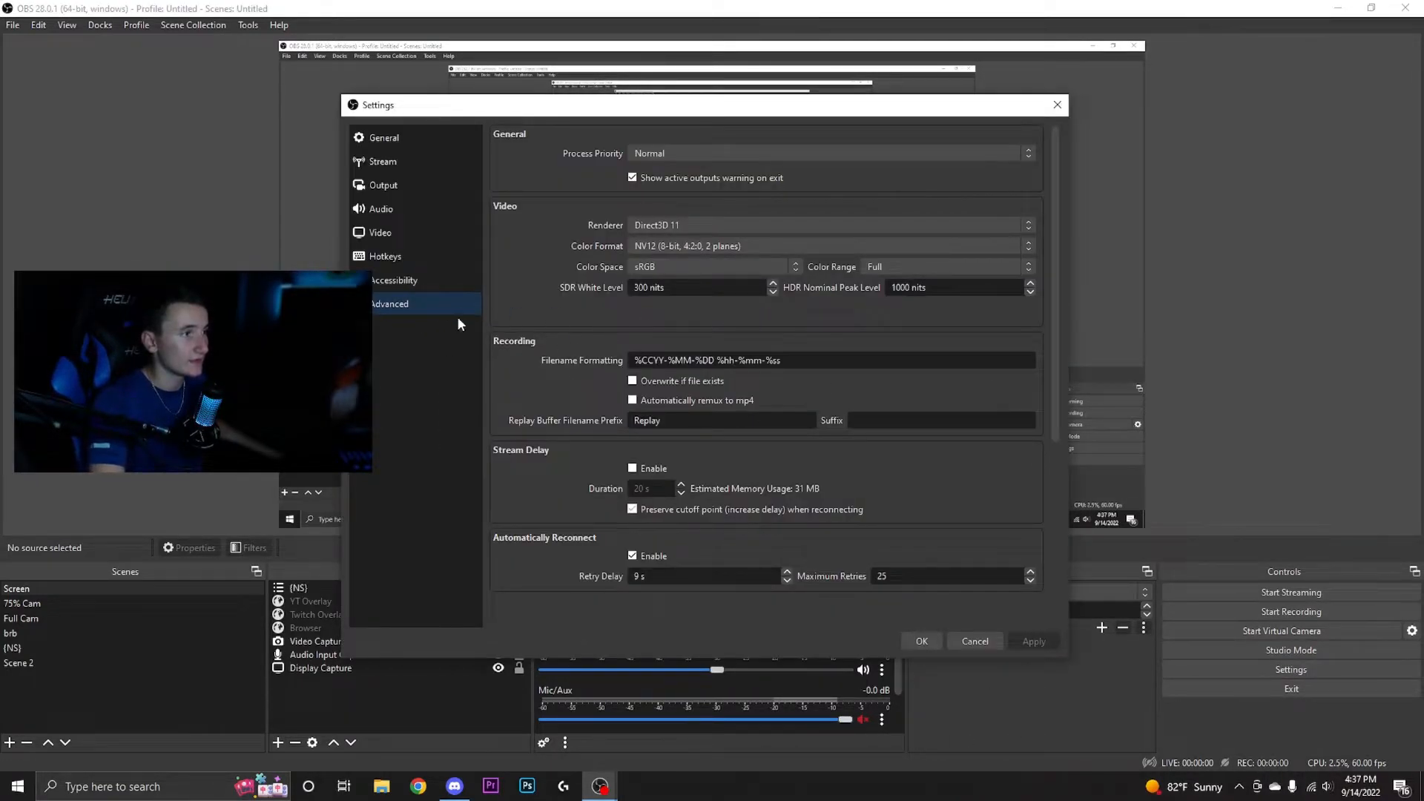
- Scroll the Hotkeys tab past each 'Switch to scene' field down to Audio Input Capture
{"action": "left_click", "coordinate": [385, 255]}
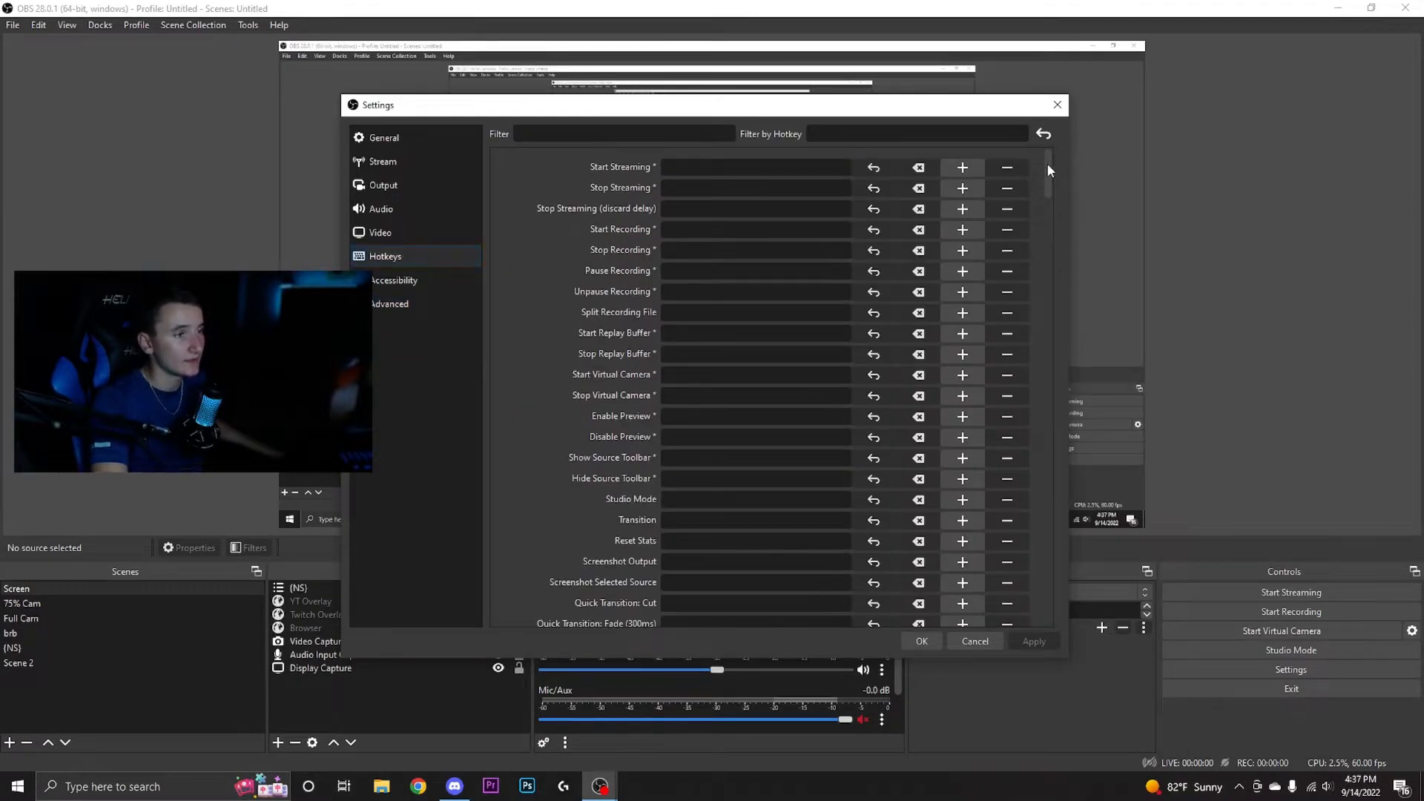
{"action": "scroll", "scroll_direction": "down", "scroll_amount": 3}
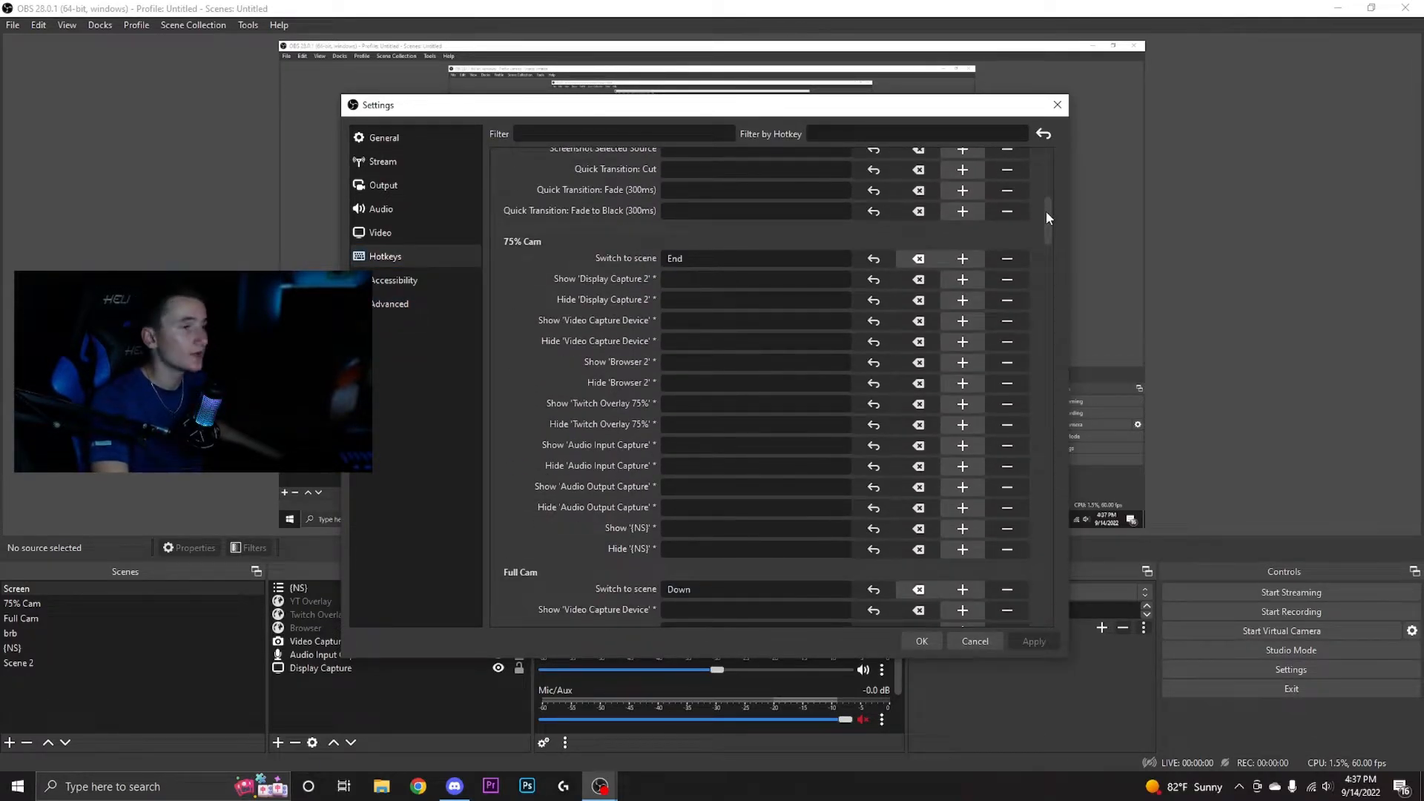
{"action": "scroll", "scroll_direction": "down", "scroll_amount": 3}
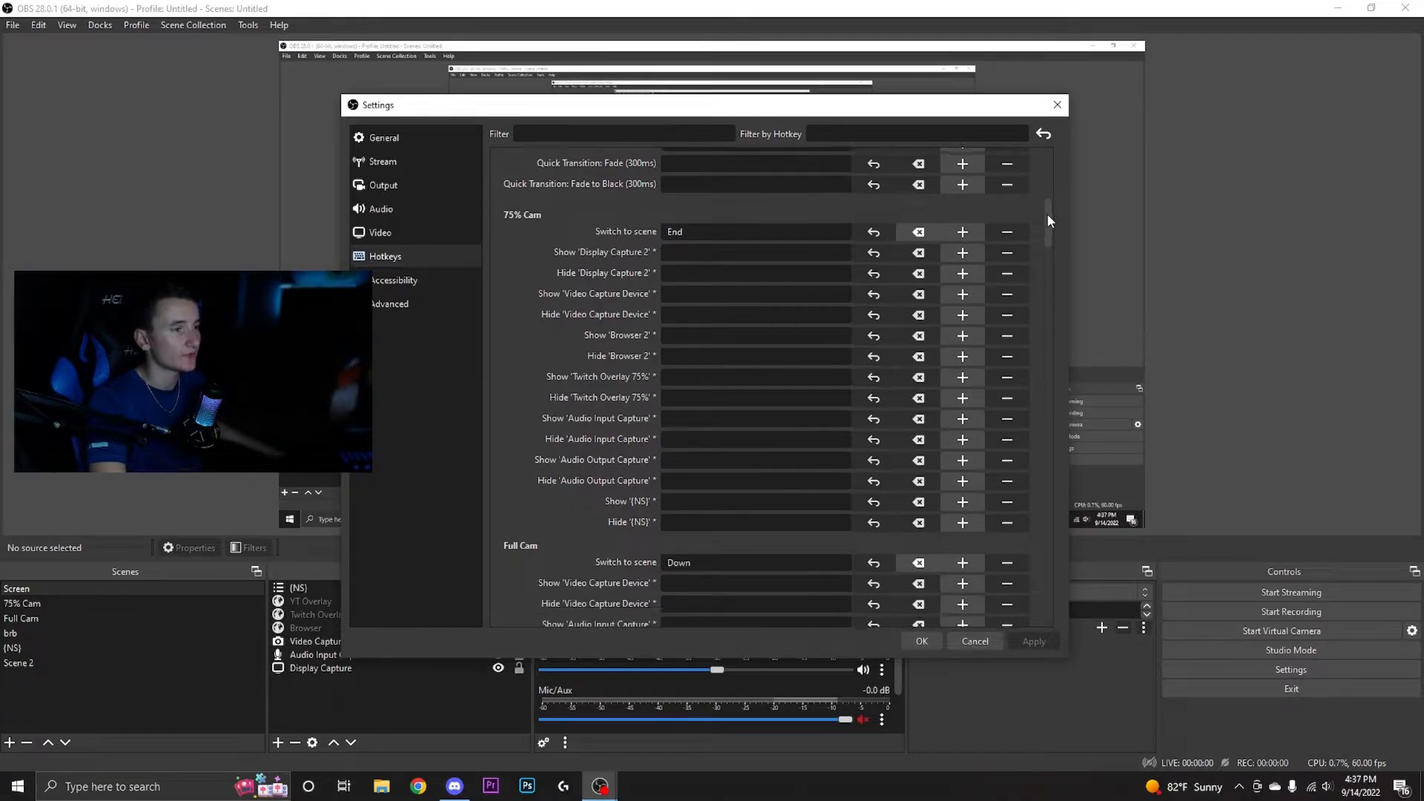
{"action": "scroll", "scroll_direction": "down", "scroll_amount": 3}
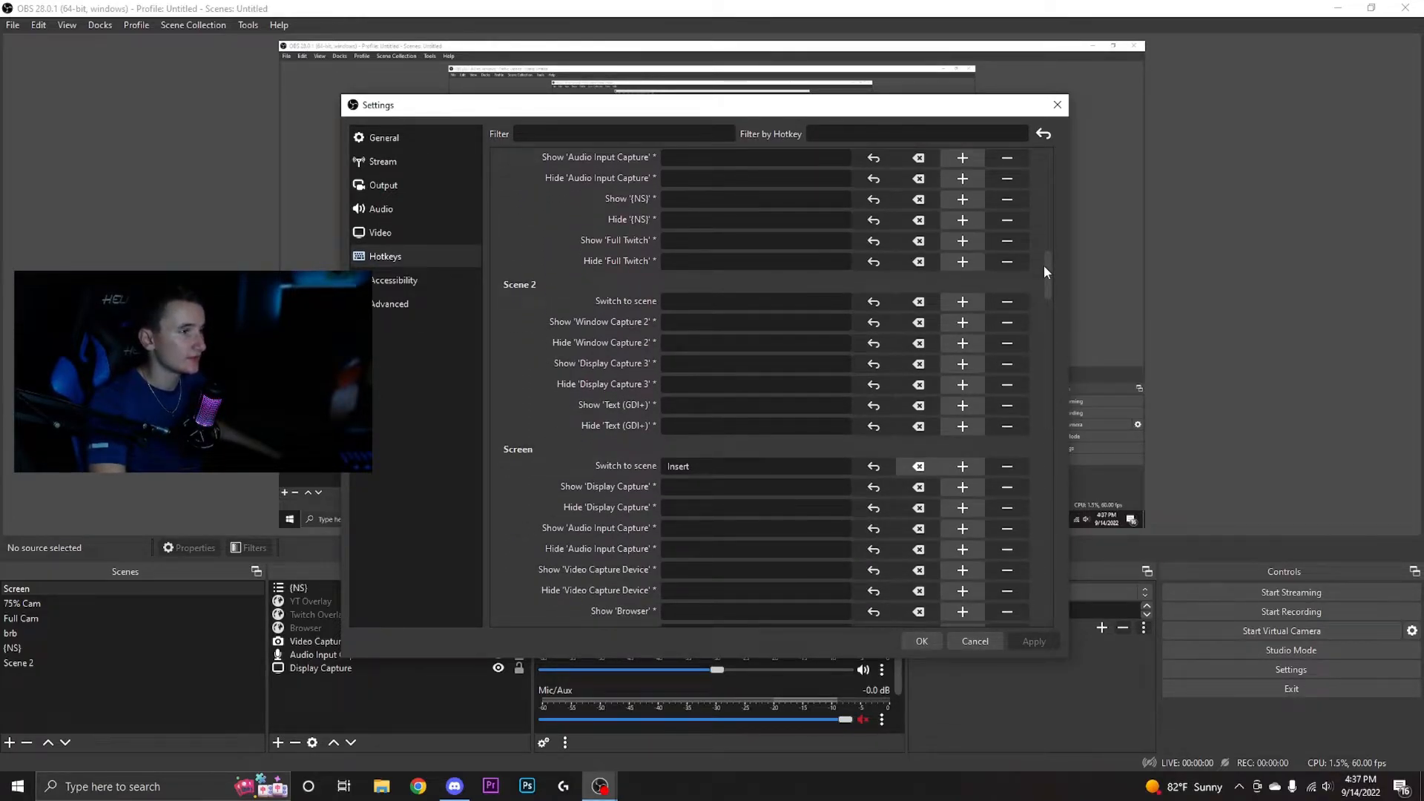
{"action": "scroll", "scroll_direction": "down", "scroll_amount": 3}
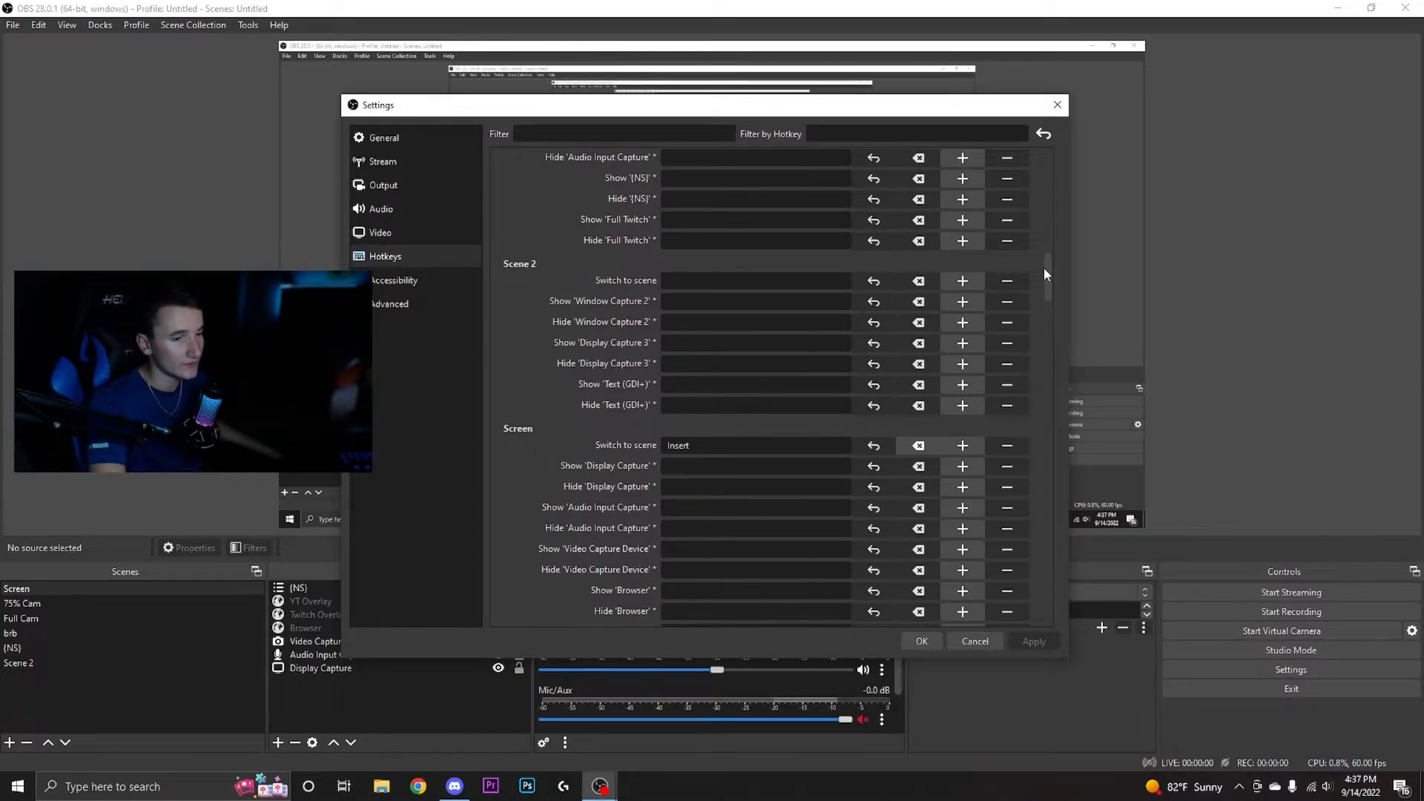
{"action": "scroll", "scroll_direction": "down", "scroll_amount": 3}
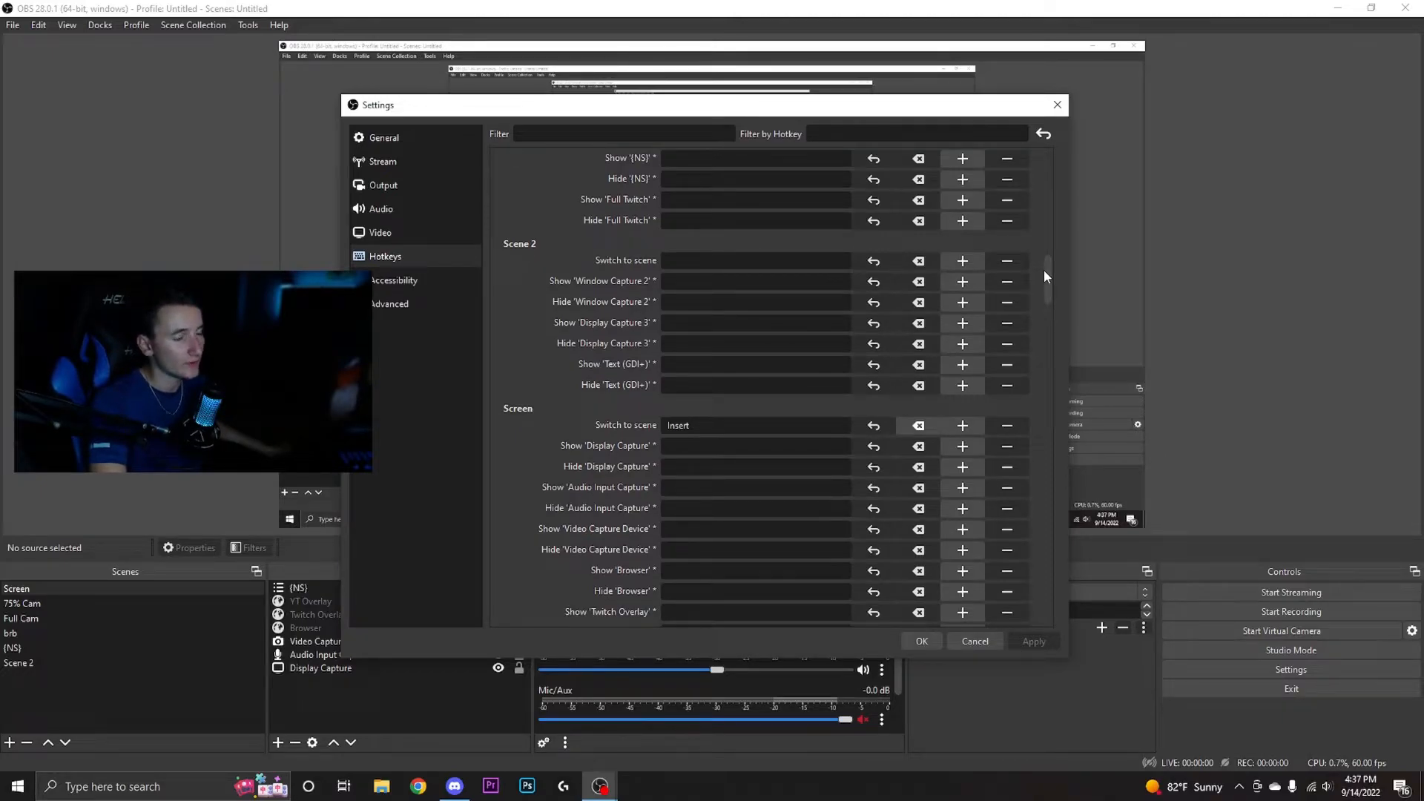
{"action": "scroll", "scroll_direction": "down", "scroll_amount": 3}
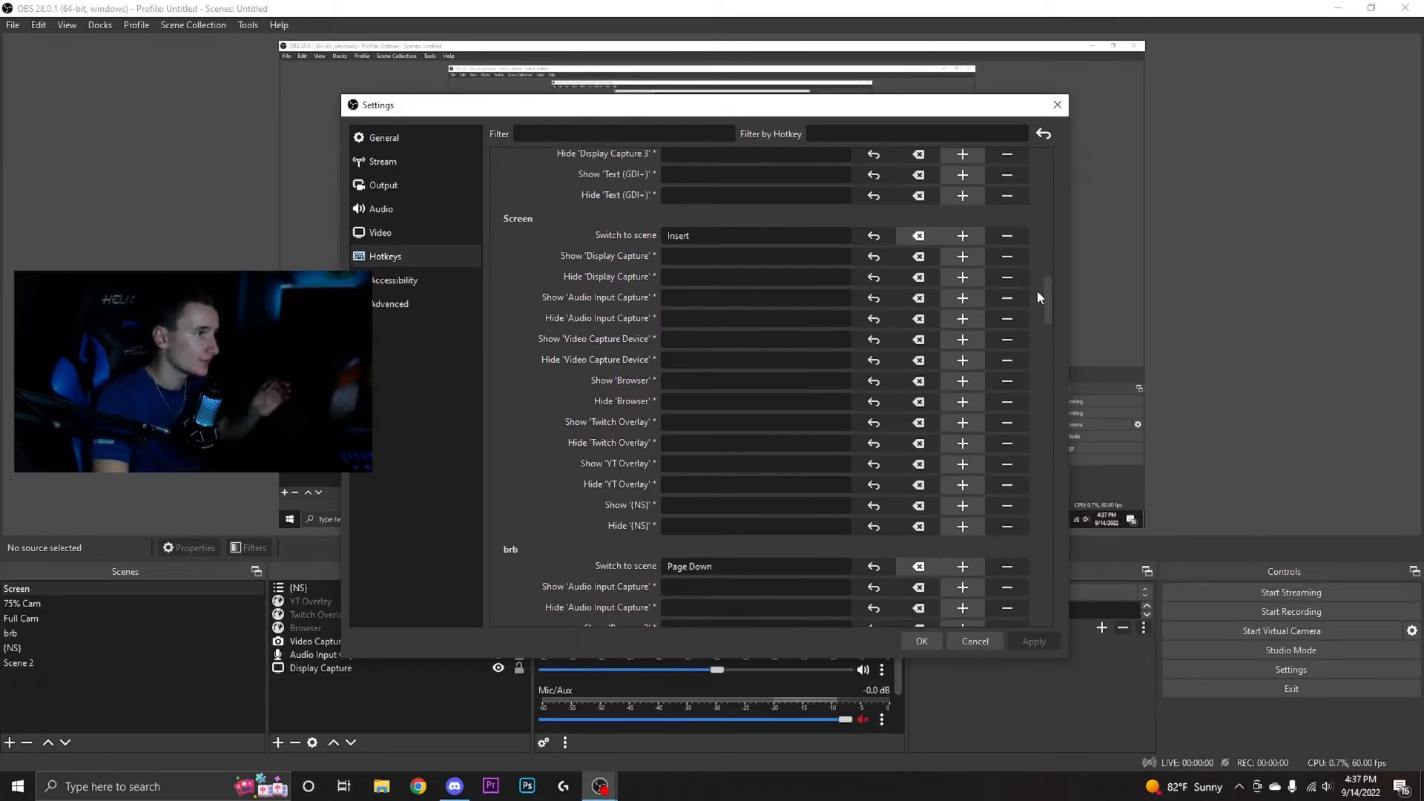
{"action": "scroll", "scroll_direction": "down", "scroll_amount": 3}
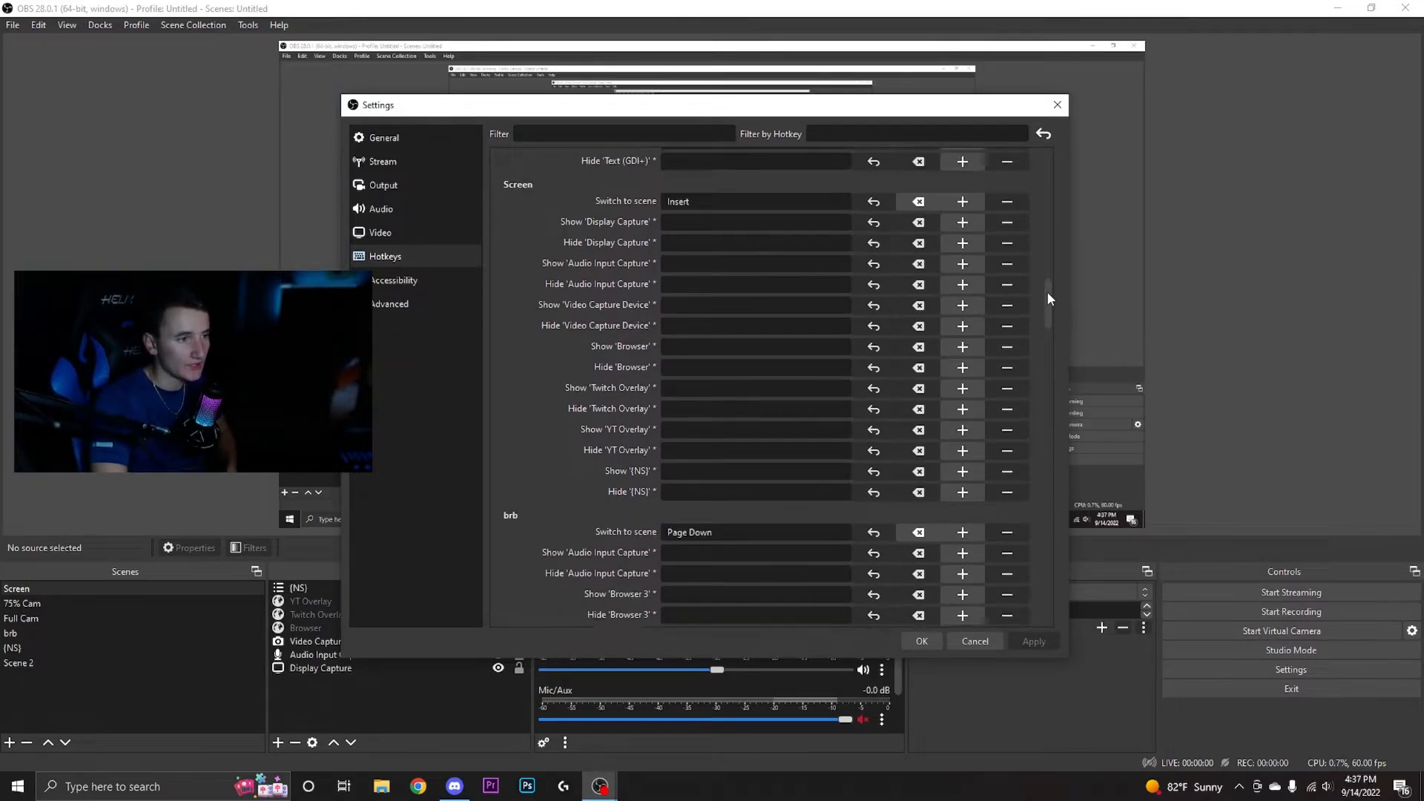
{"action": "scroll", "scroll_direction": "down", "scroll_amount": 3}
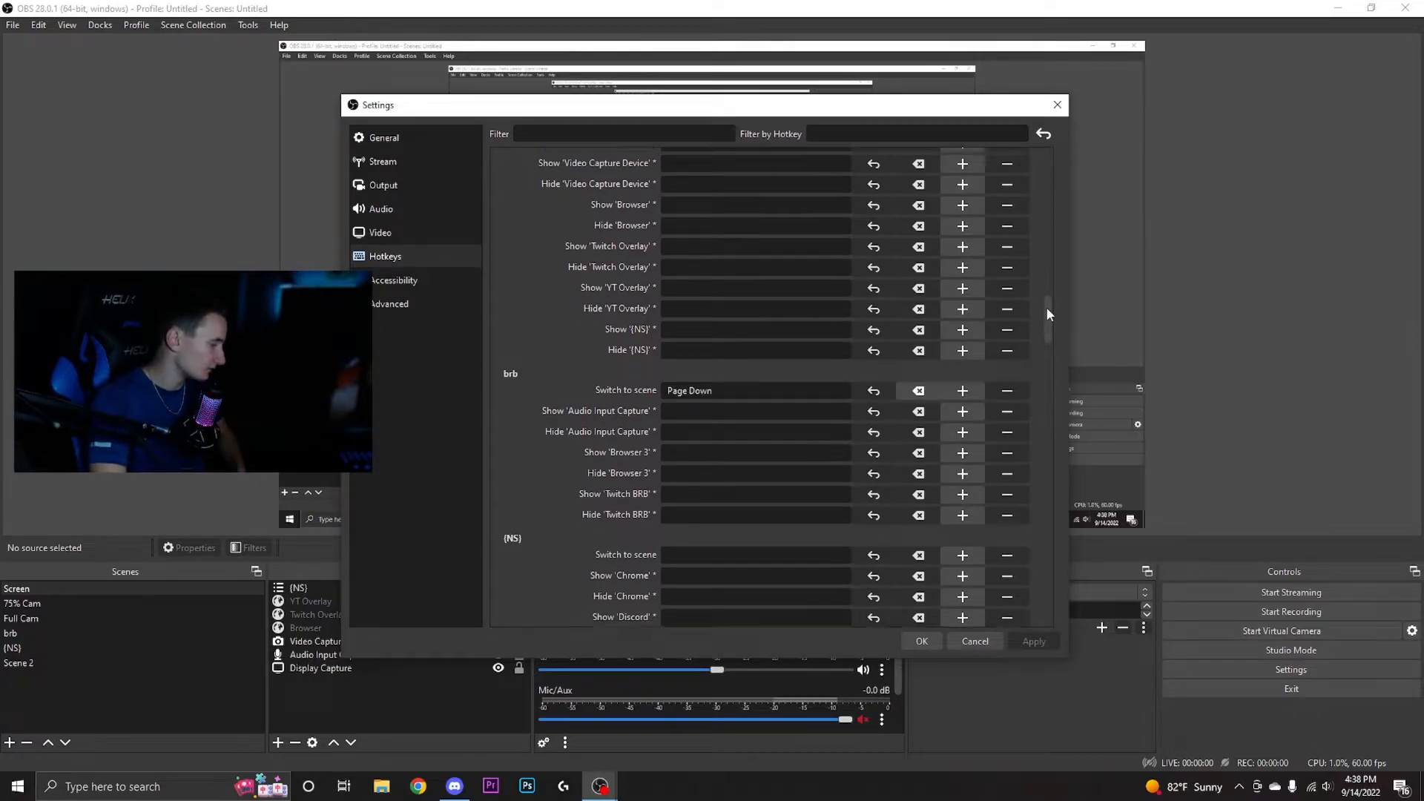
{"action": "scroll", "scroll_direction": "down", "scroll_amount": 3}
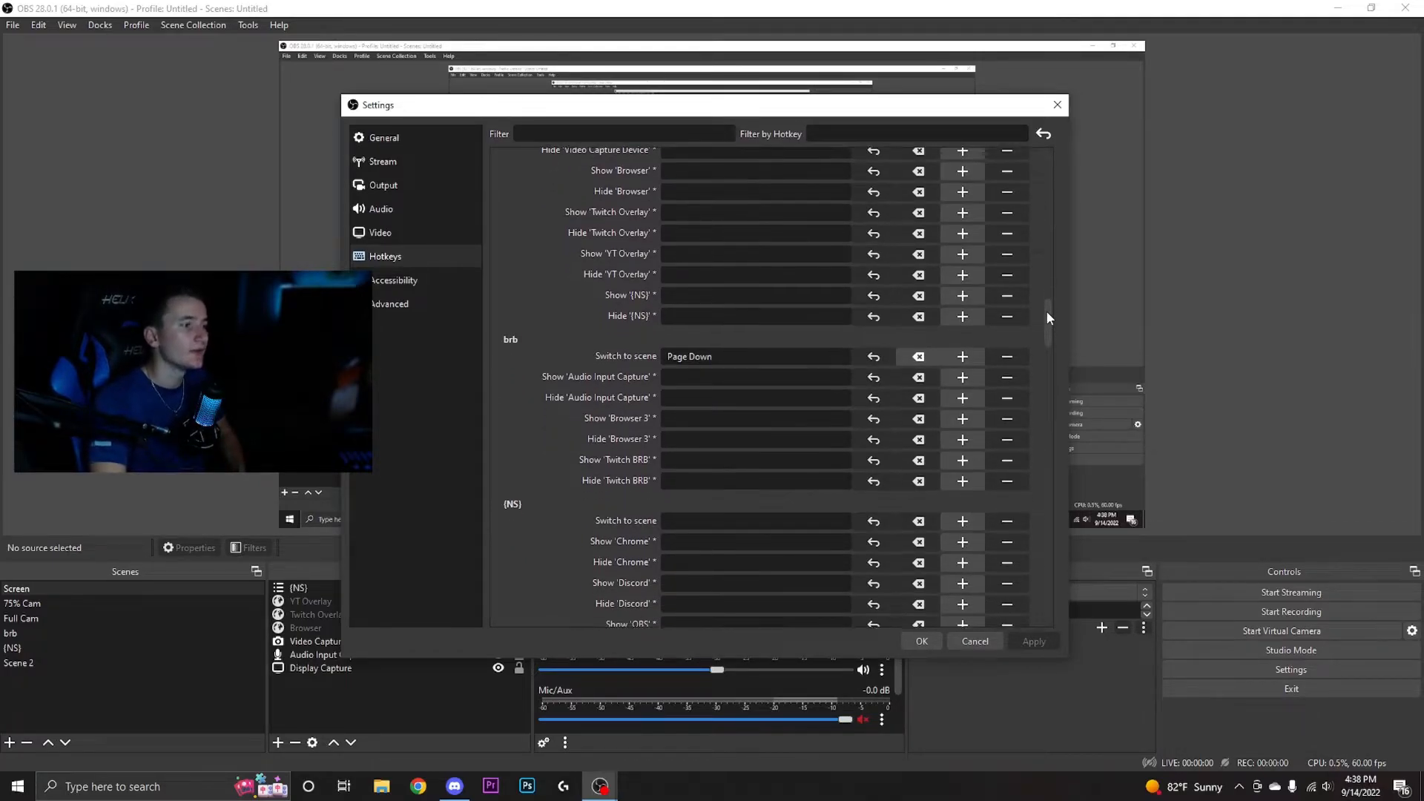
{"action": "scroll", "scroll_direction": "down", "scroll_amount": 3}
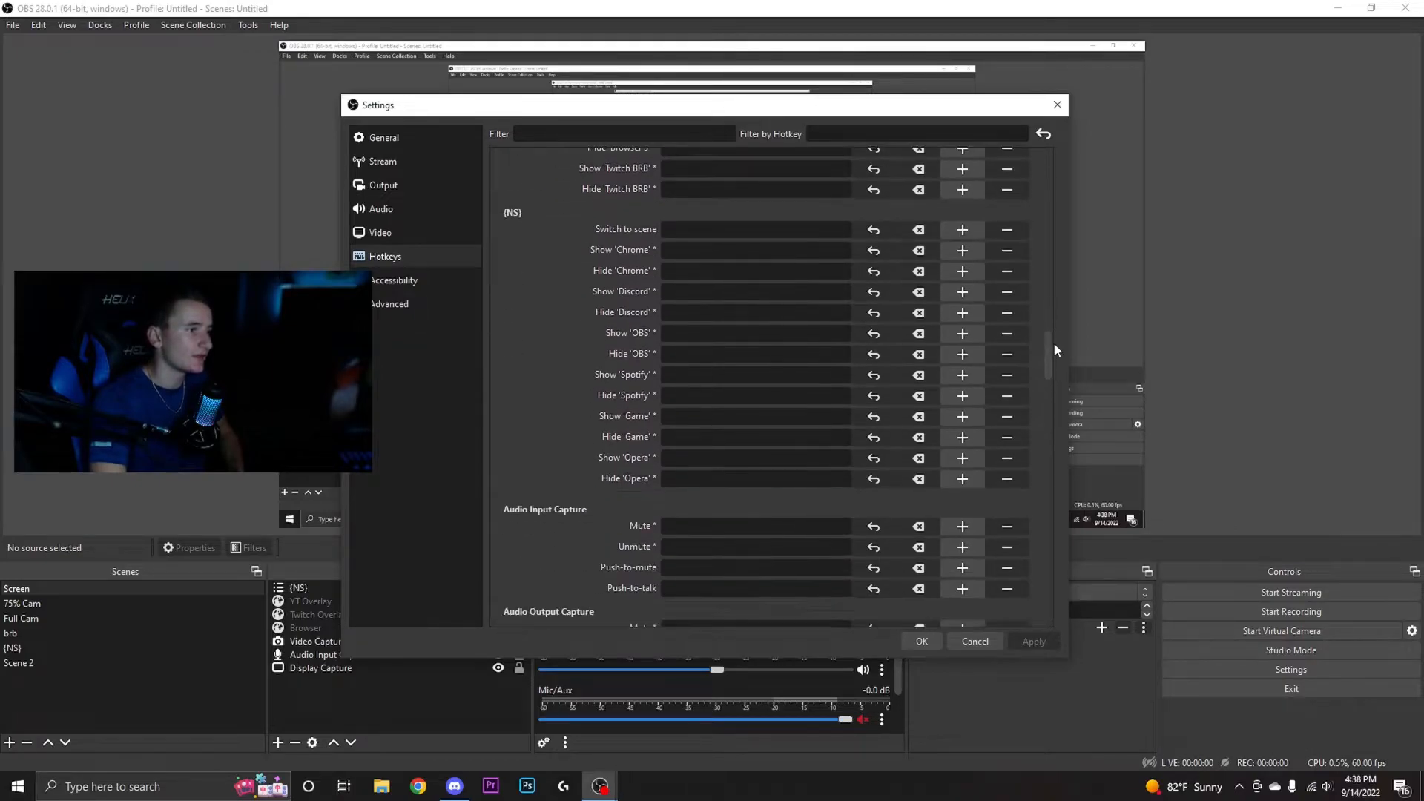
{"action": "scroll", "scroll_direction": "down", "scroll_amount": 3}
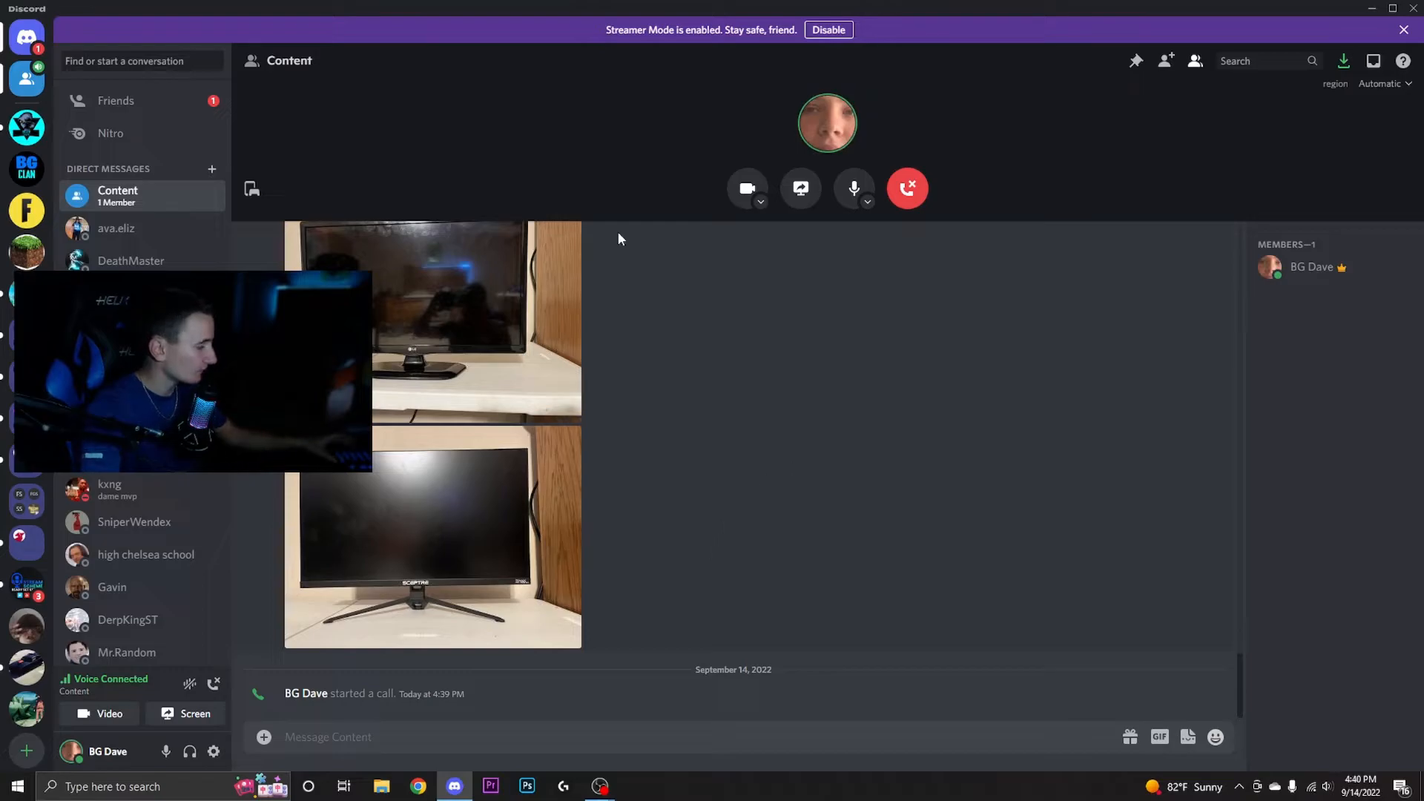
{"action": "left_click", "coordinate": [852, 188]}
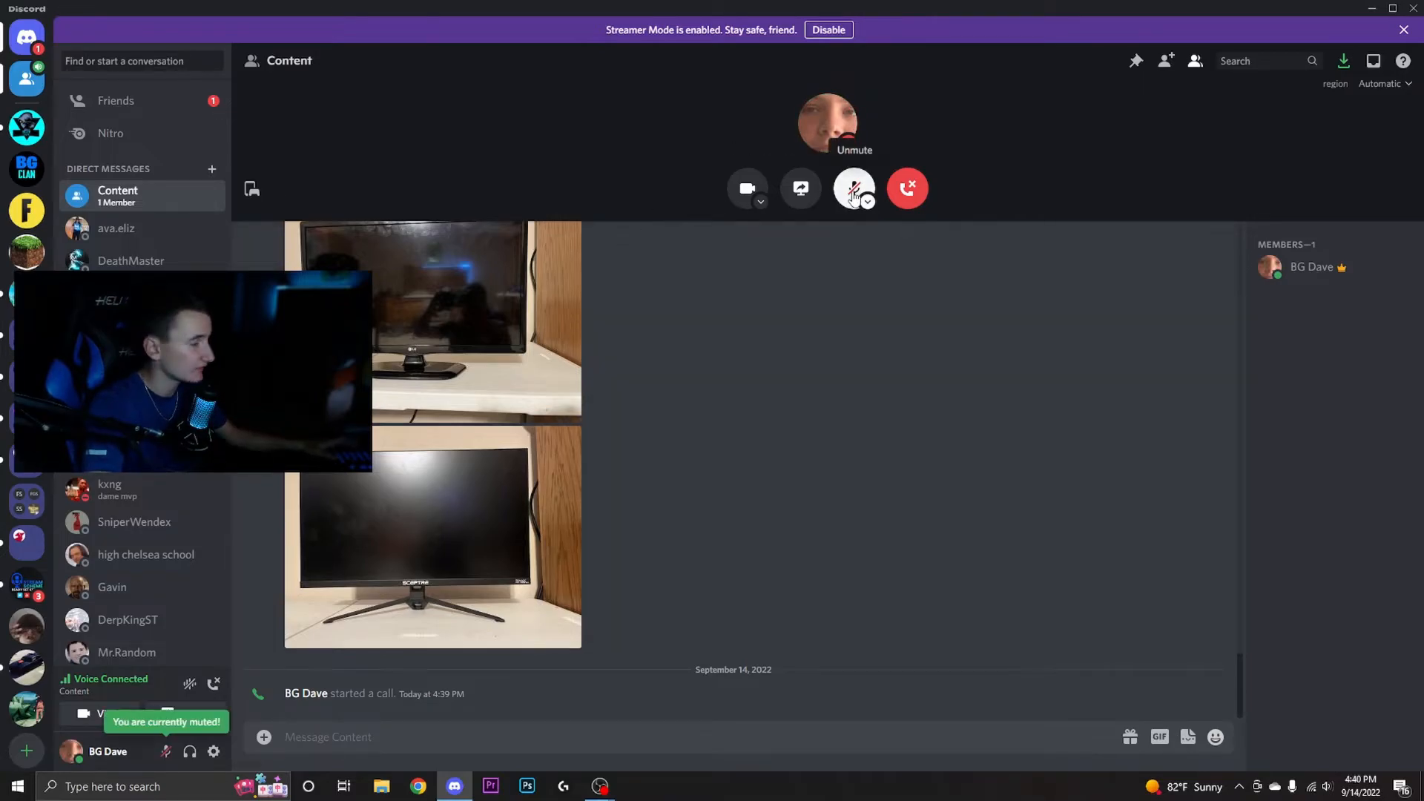
{"action": "left_click", "coordinate": [853, 187]}
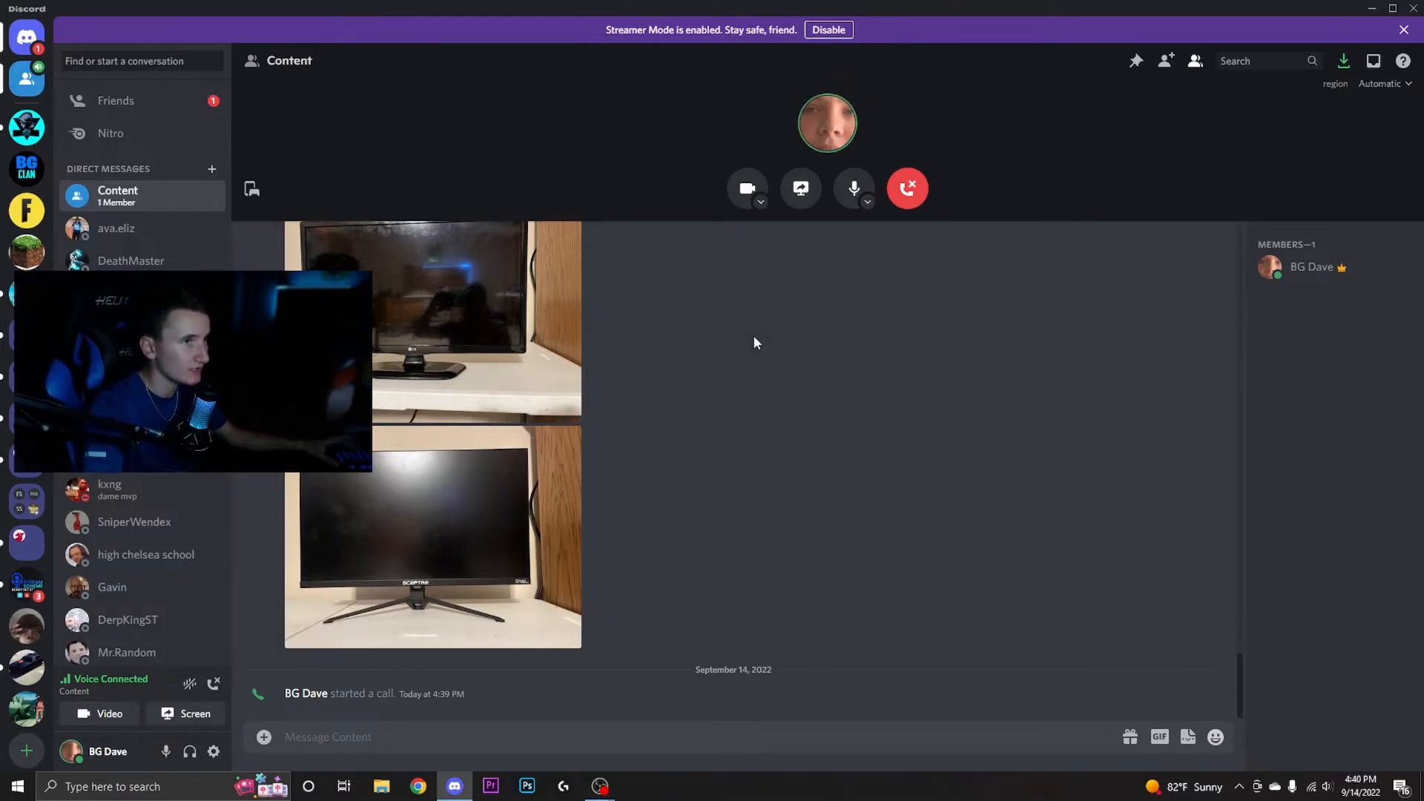
{"action": "left_click", "coordinate": [853, 187]}
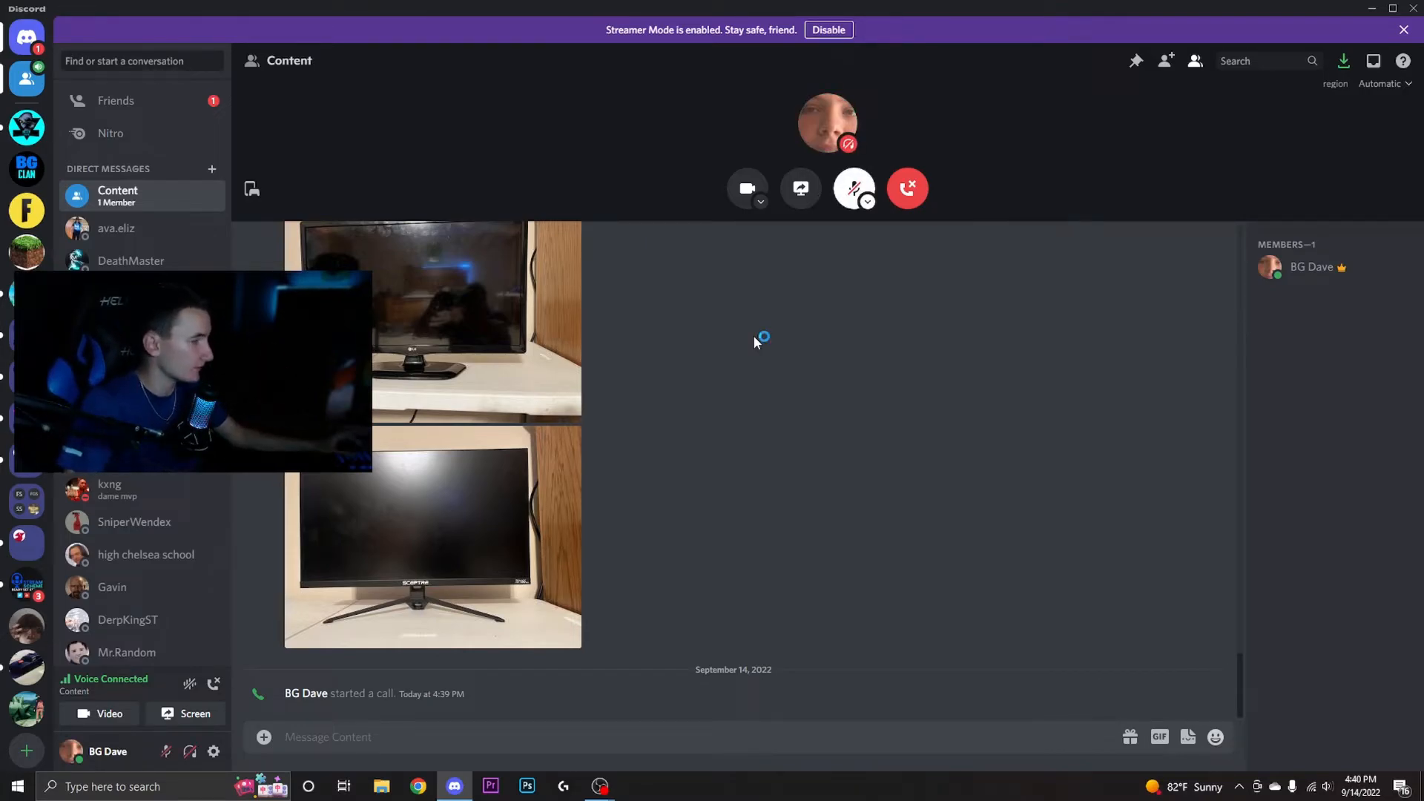
{"action": "left_click", "coordinate": [853, 188]}
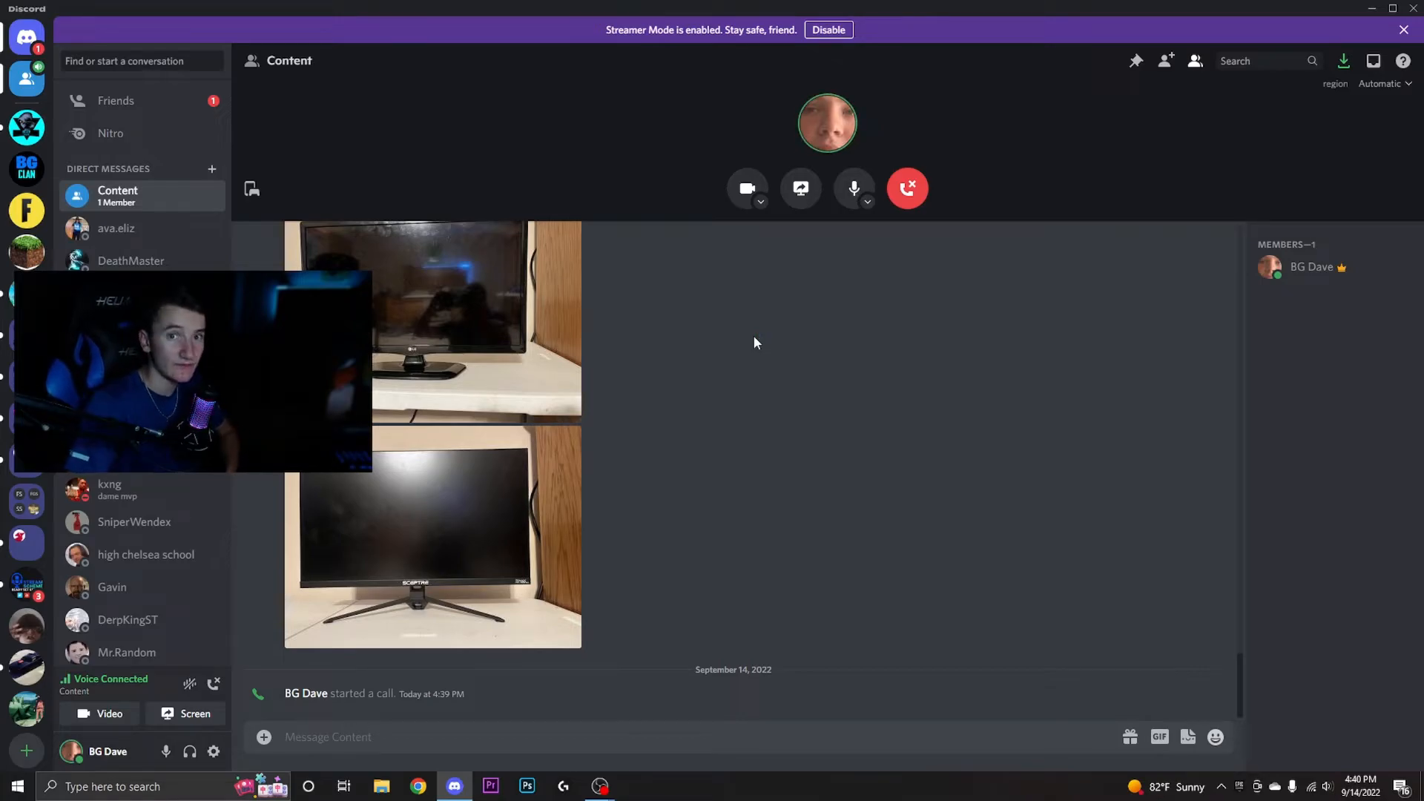
- Add a Push to Mute keybind bound to Page Up, then close Discord settings
{"action": "left_click", "coordinate": [214, 752]}
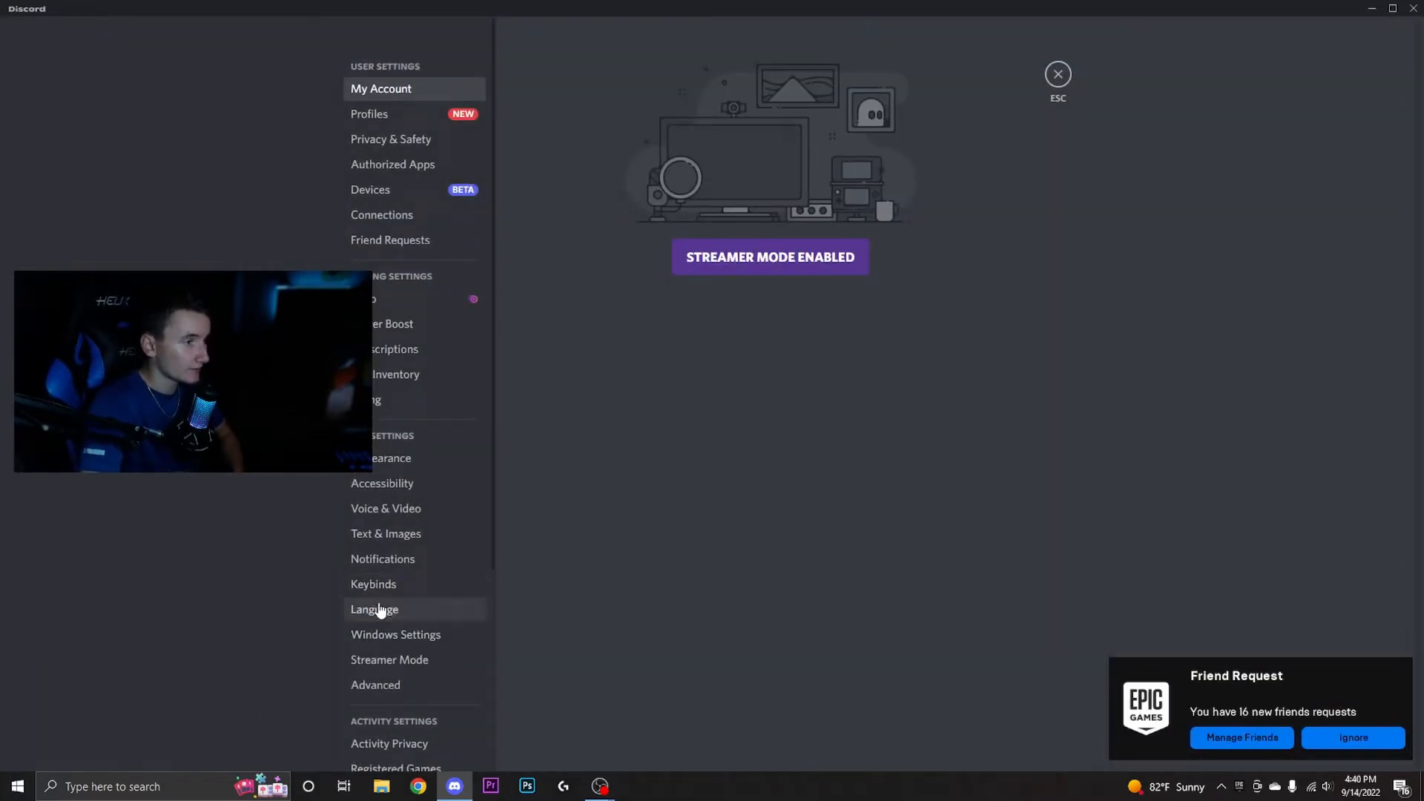
{"action": "left_click", "coordinate": [1352, 736]}
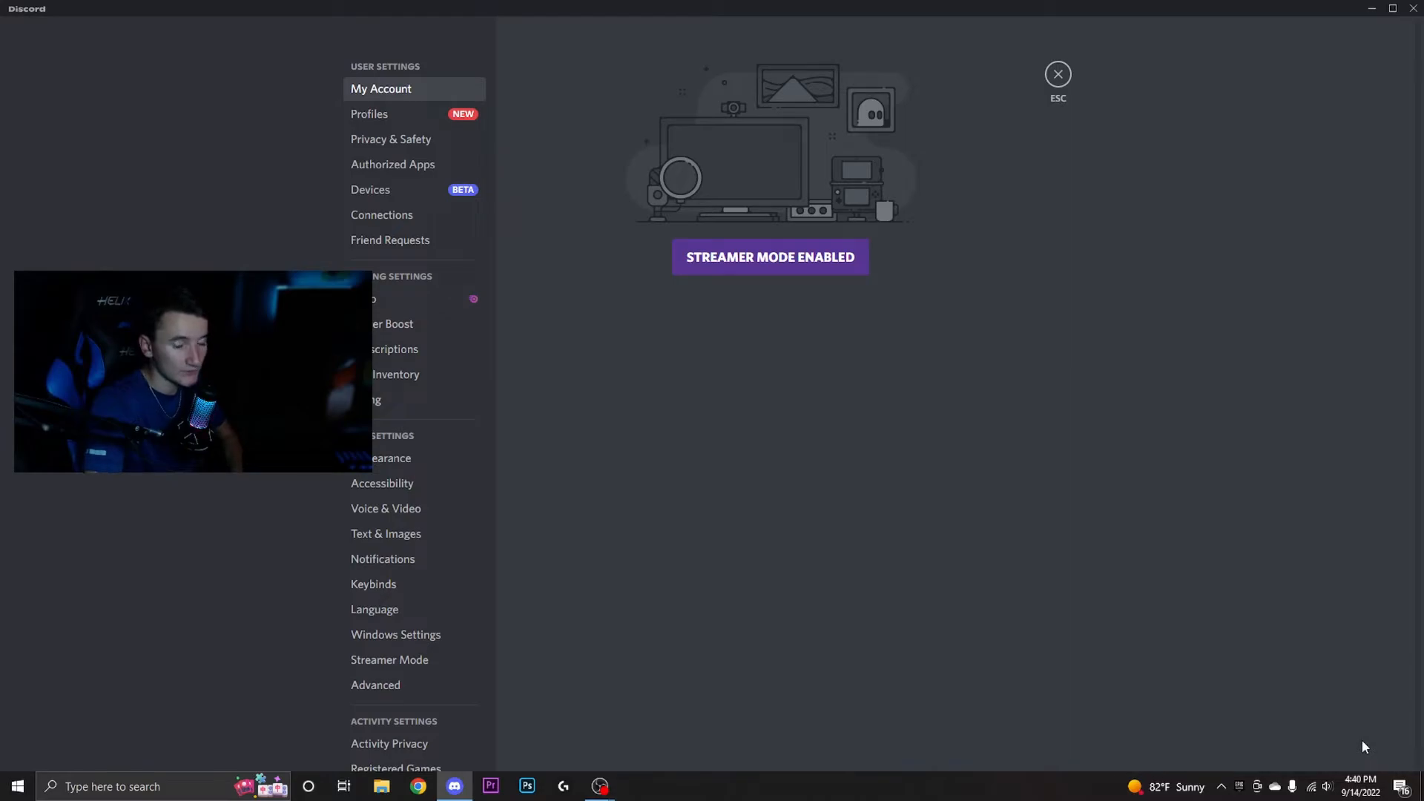
{"action": "left_click", "coordinate": [373, 584]}
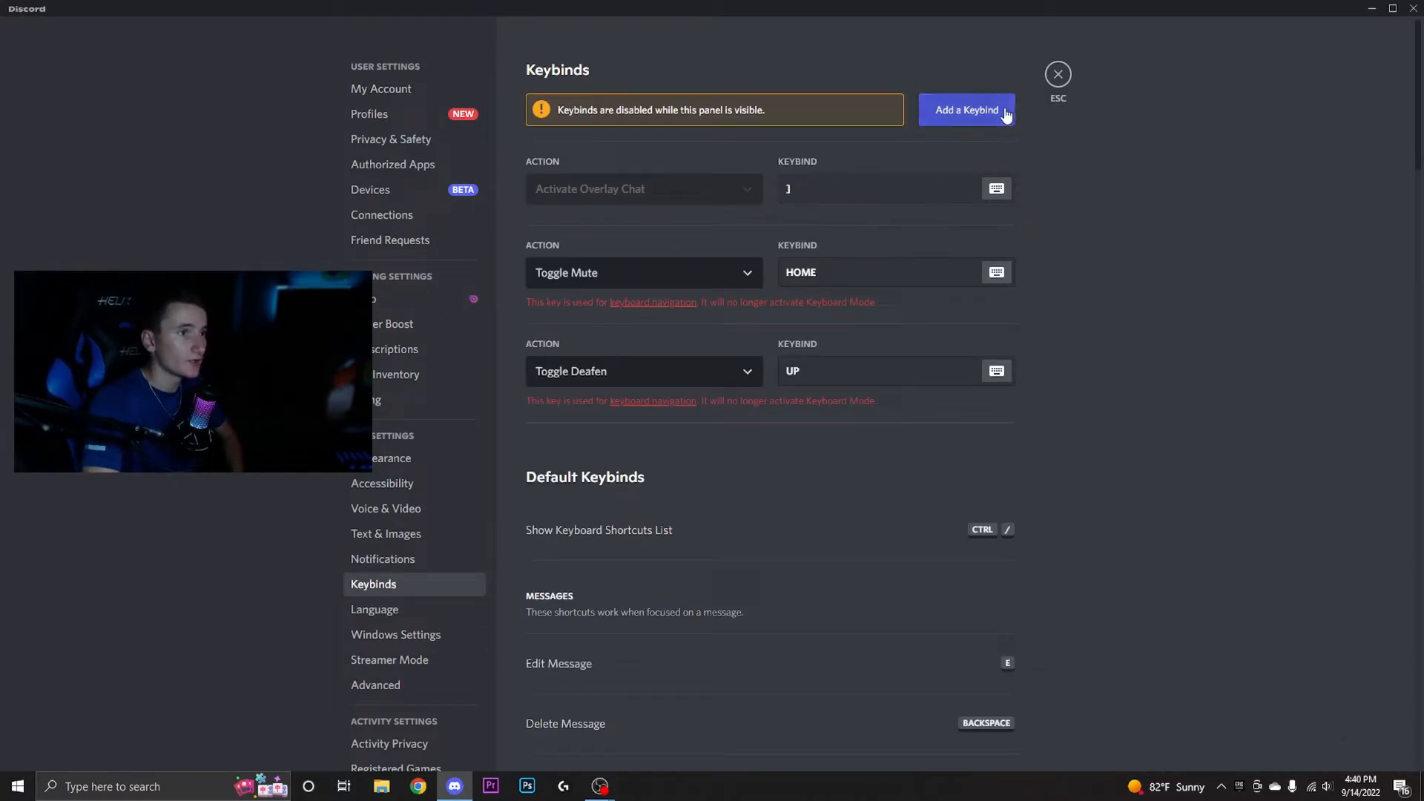
{"action": "left_click", "coordinate": [967, 110]}
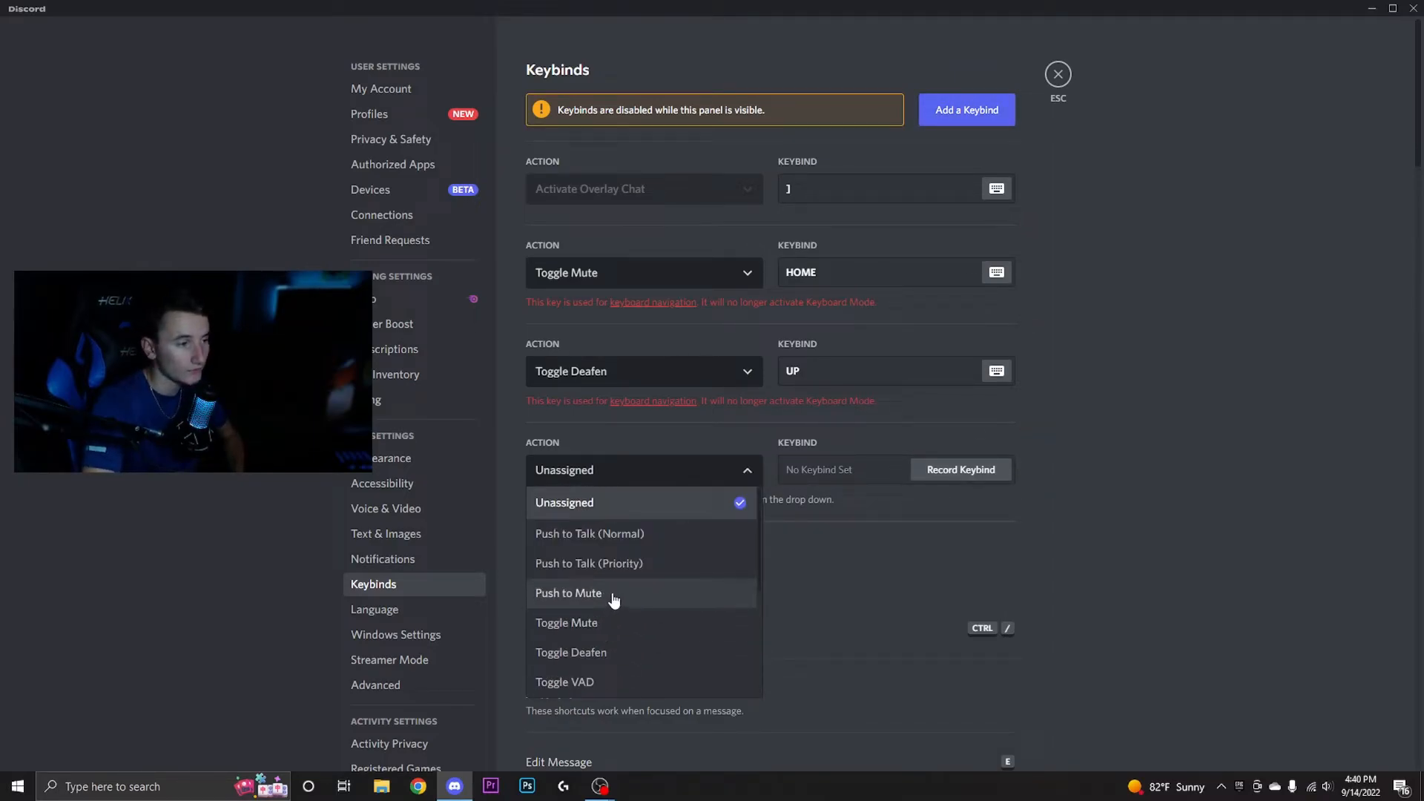
{"action": "mouse_move", "coordinate": [624, 624]}
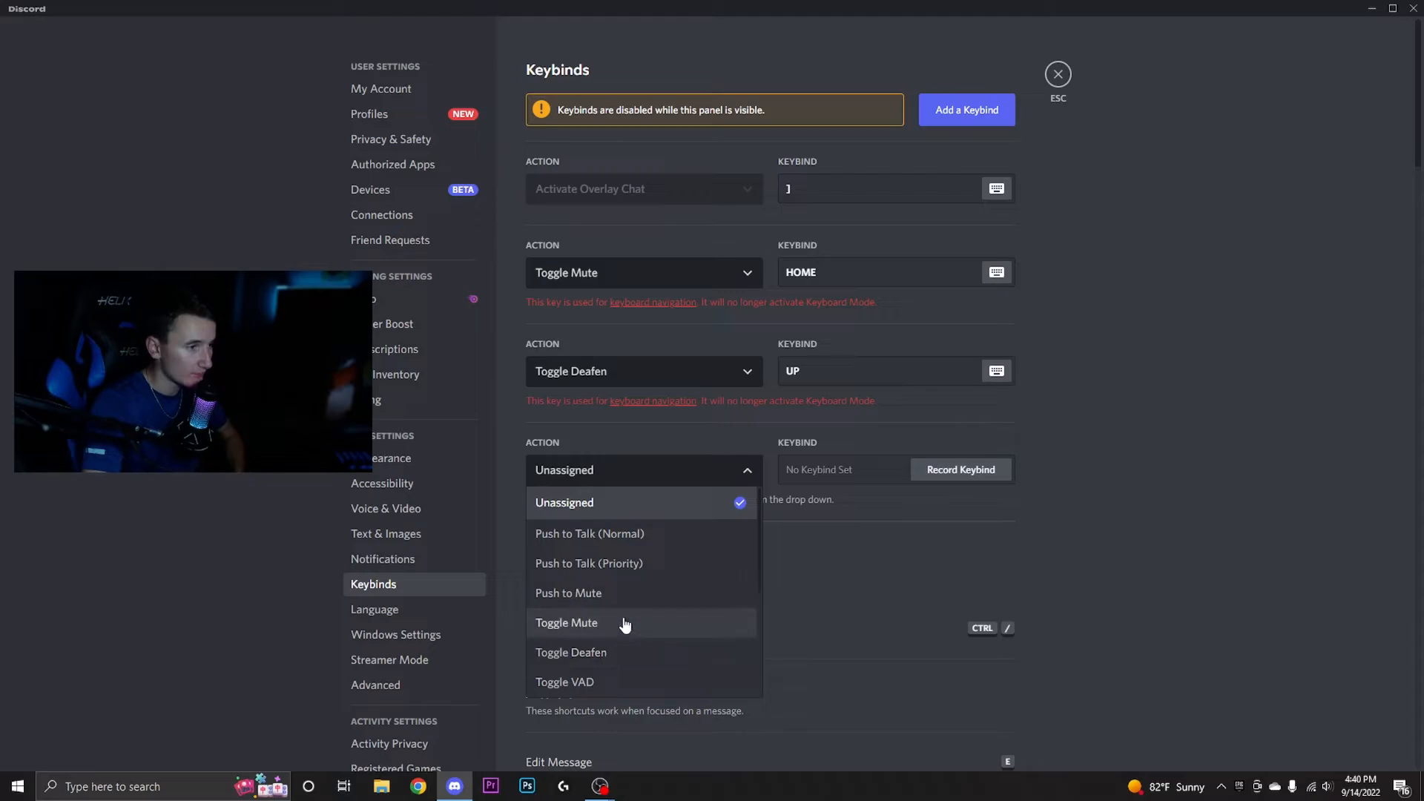
{"action": "left_click", "coordinate": [569, 592]}
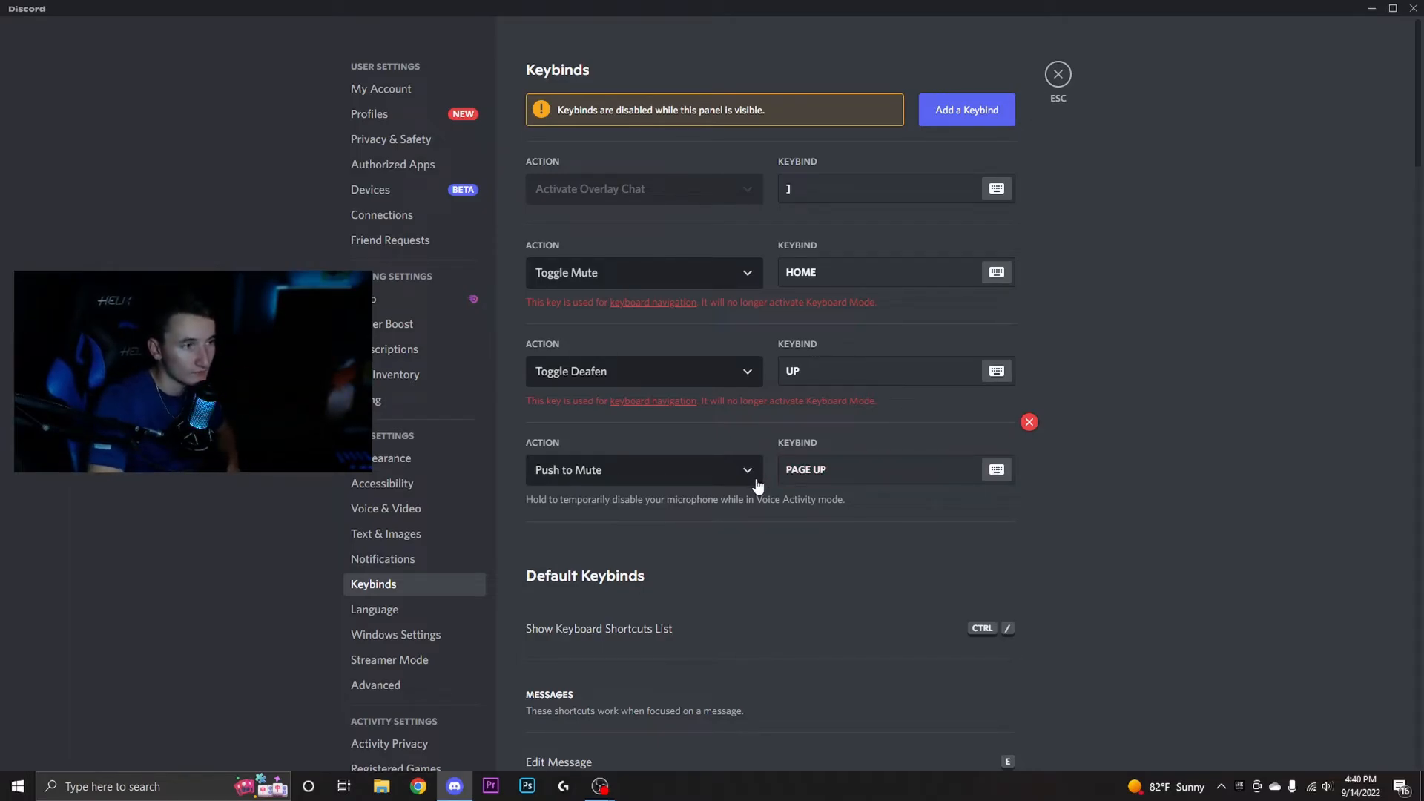
{"action": "left_click", "coordinate": [1056, 74]}
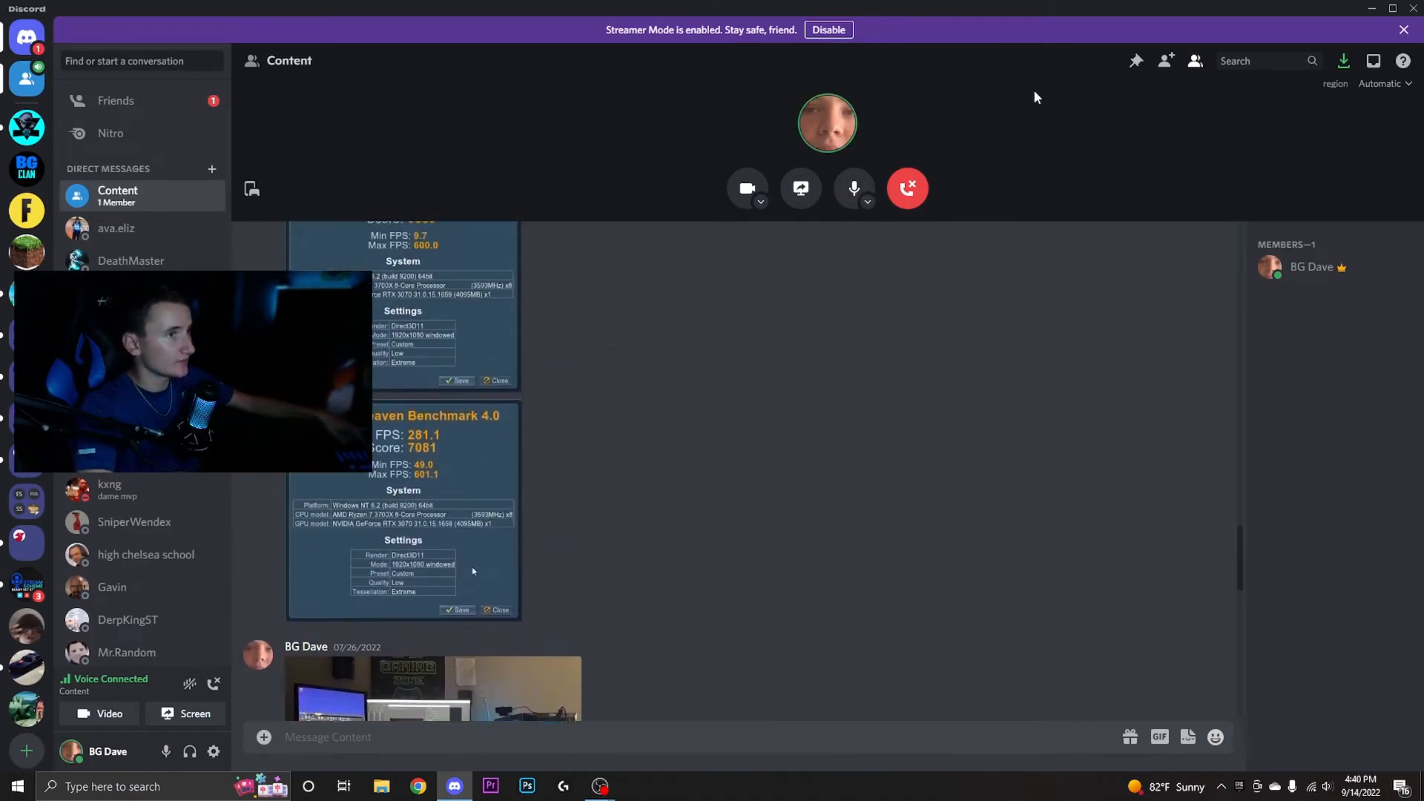
- Mute and unmute the microphone repeatedly in the call, then return to User Settings > Keybinds
{"action": "scroll", "scroll_direction": "down", "scroll_amount": 3}
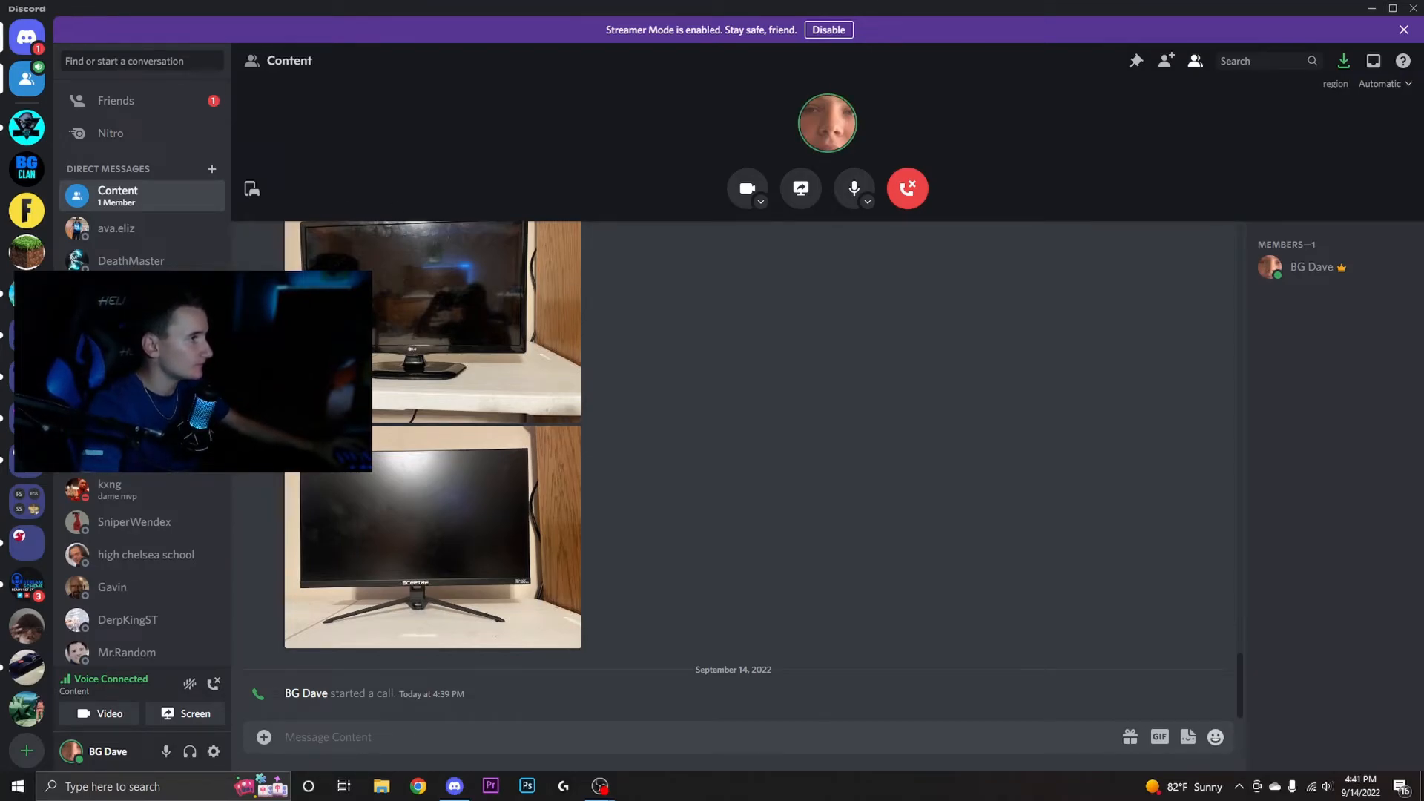
{"action": "left_click", "coordinate": [853, 187]}
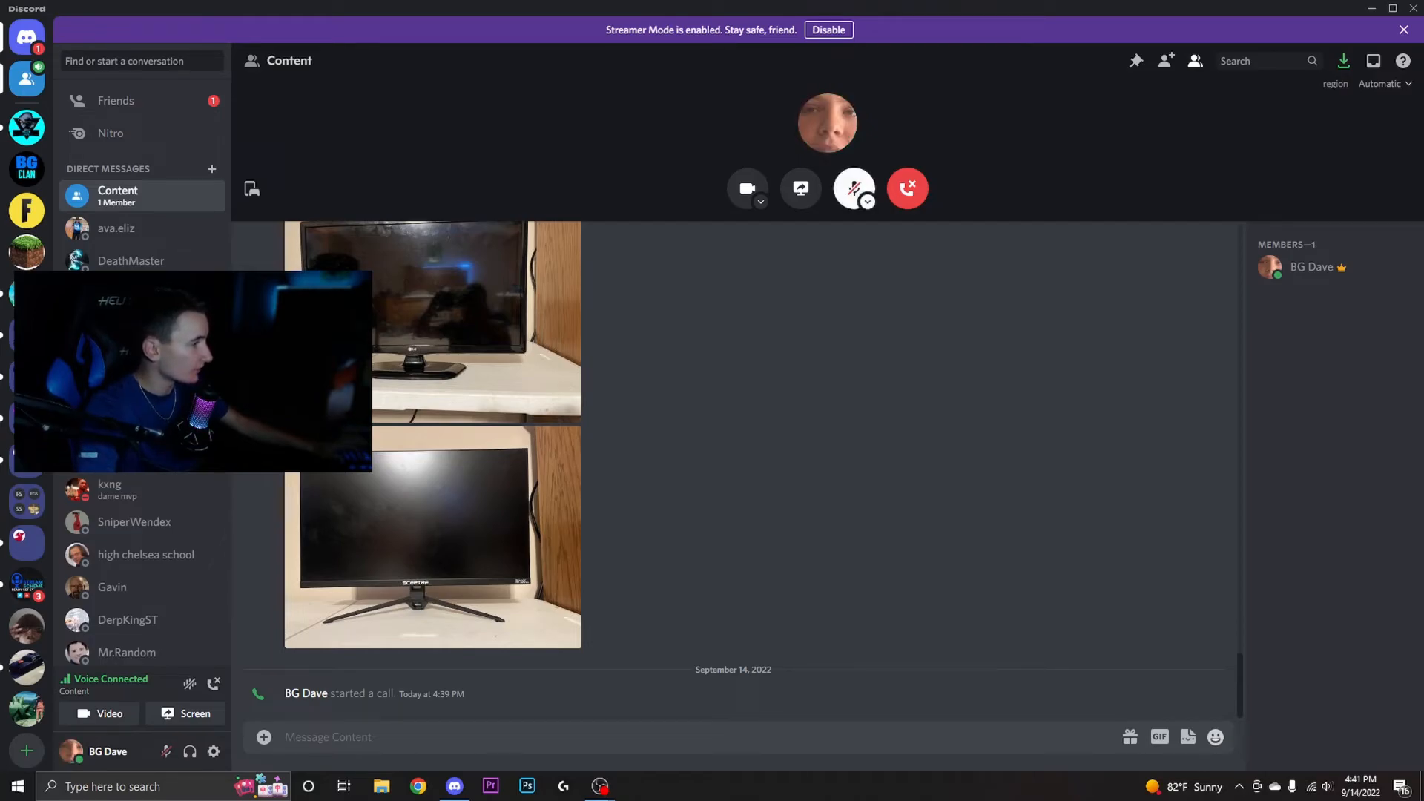
{"action": "left_click", "coordinate": [852, 188]}
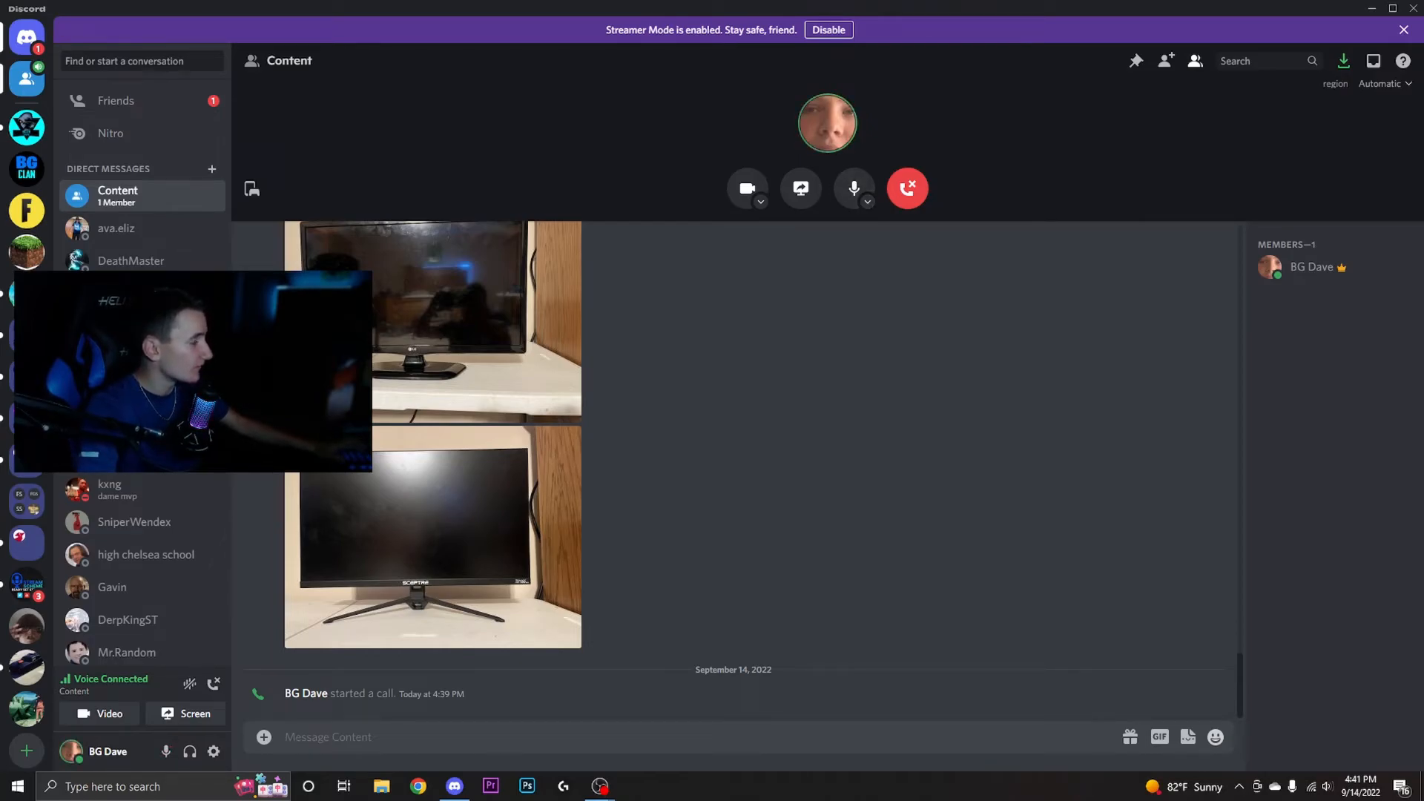
{"action": "left_click", "coordinate": [853, 188]}
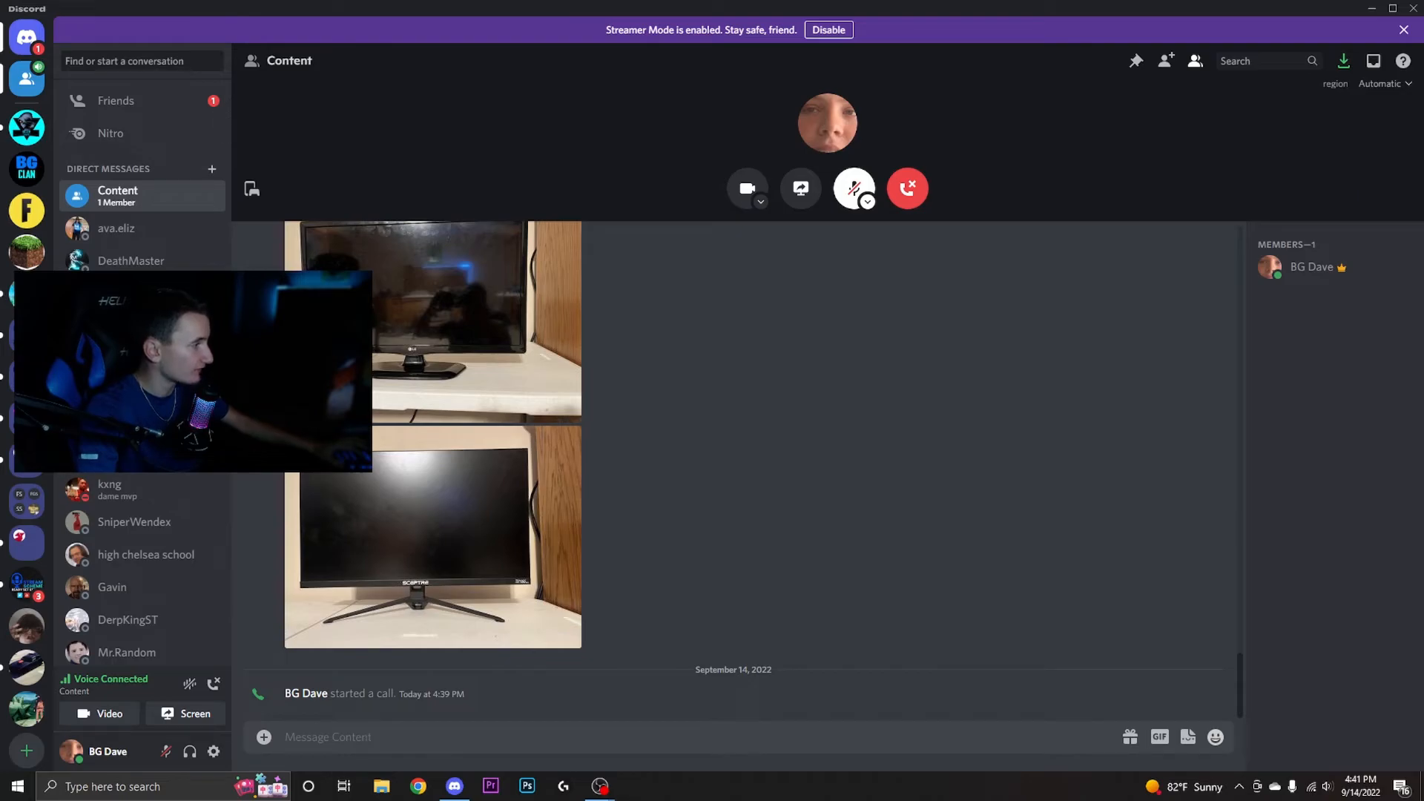
{"action": "left_click", "coordinate": [853, 188]}
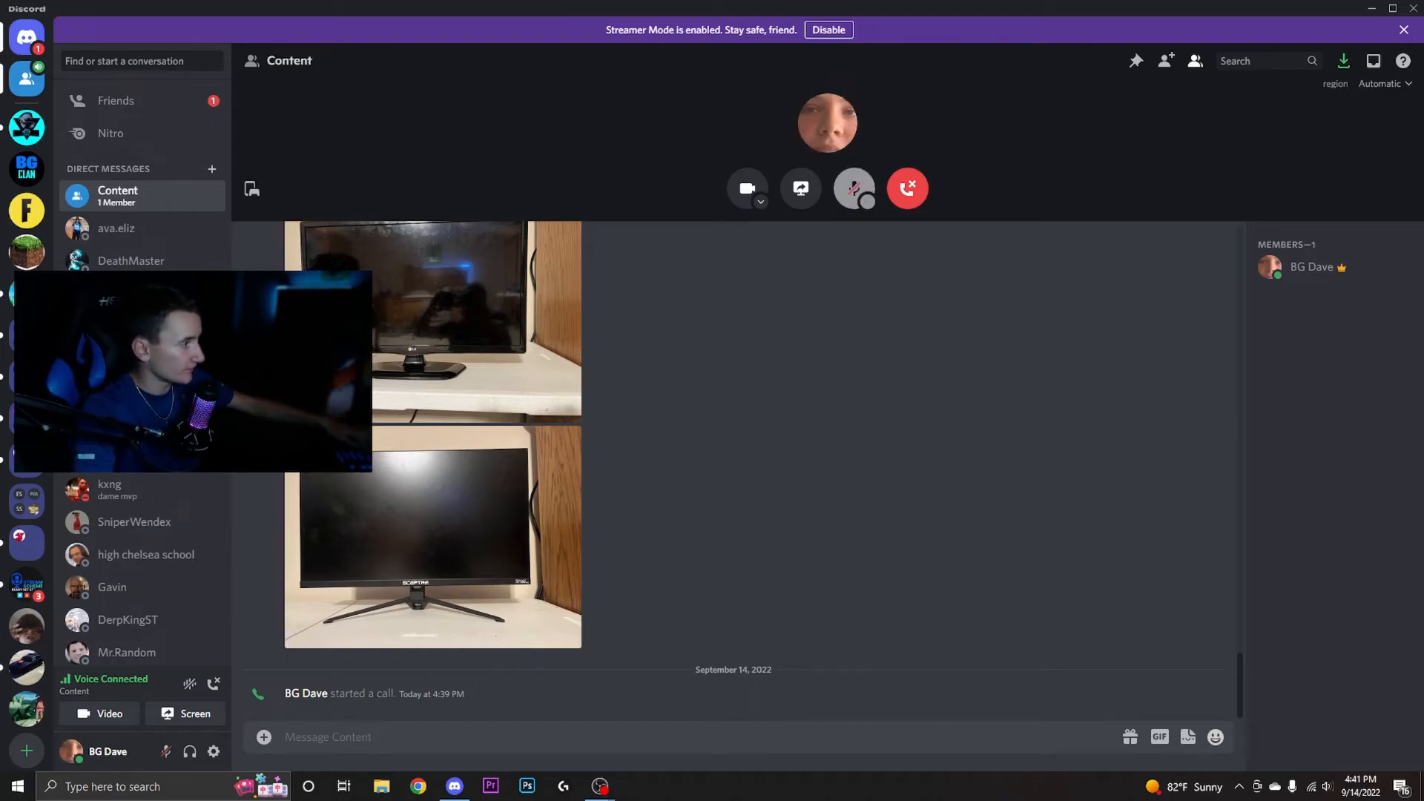
{"action": "left_click", "coordinate": [853, 189]}
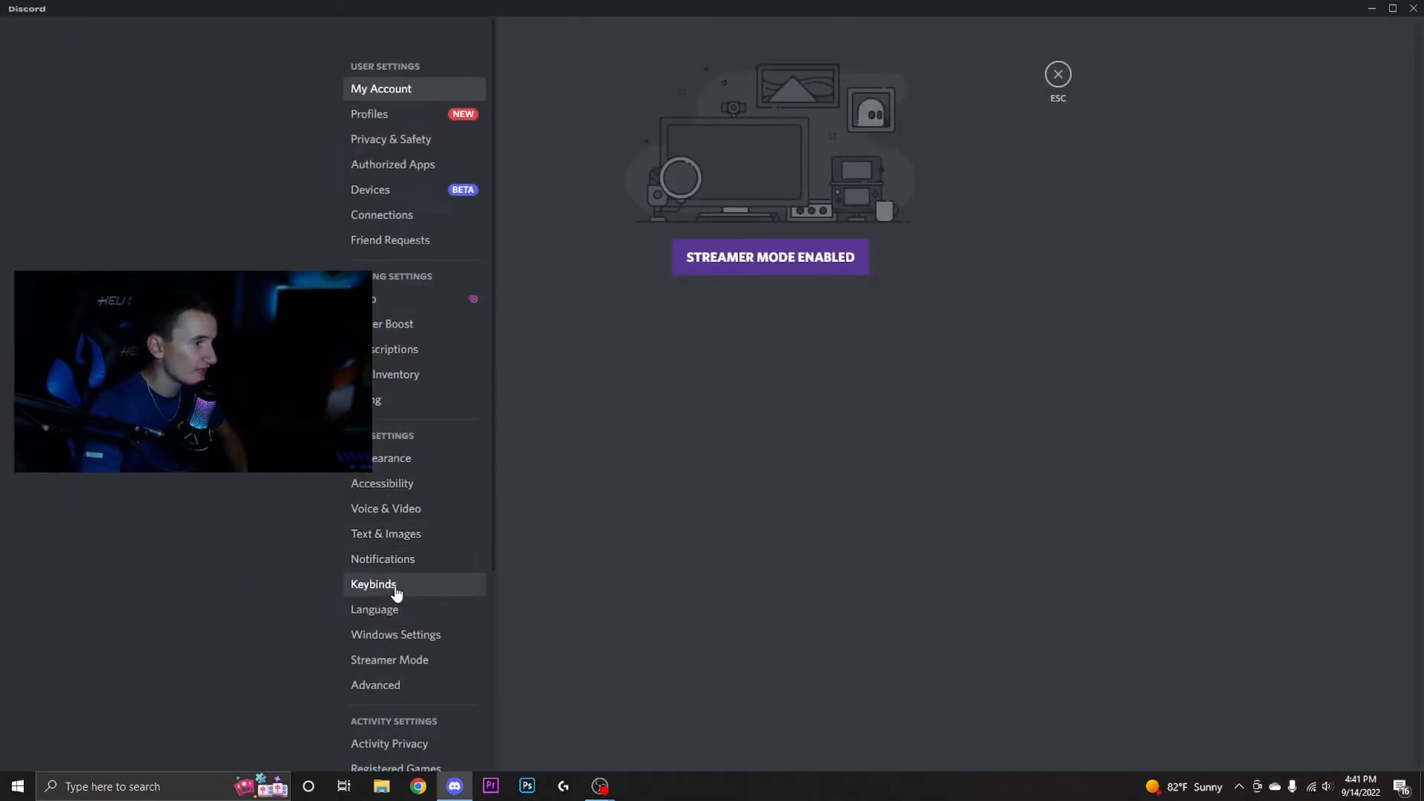
{"action": "left_click", "coordinate": [373, 584]}
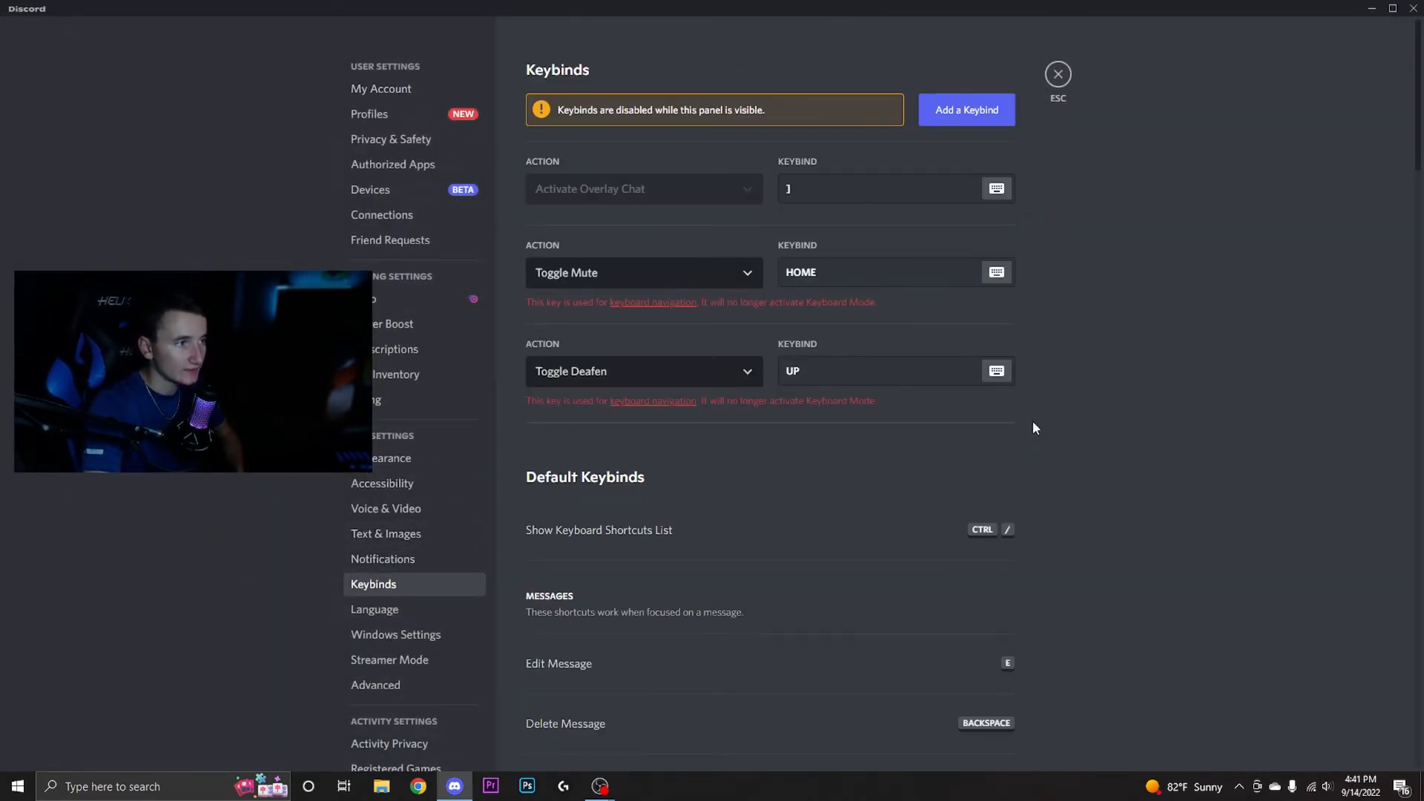